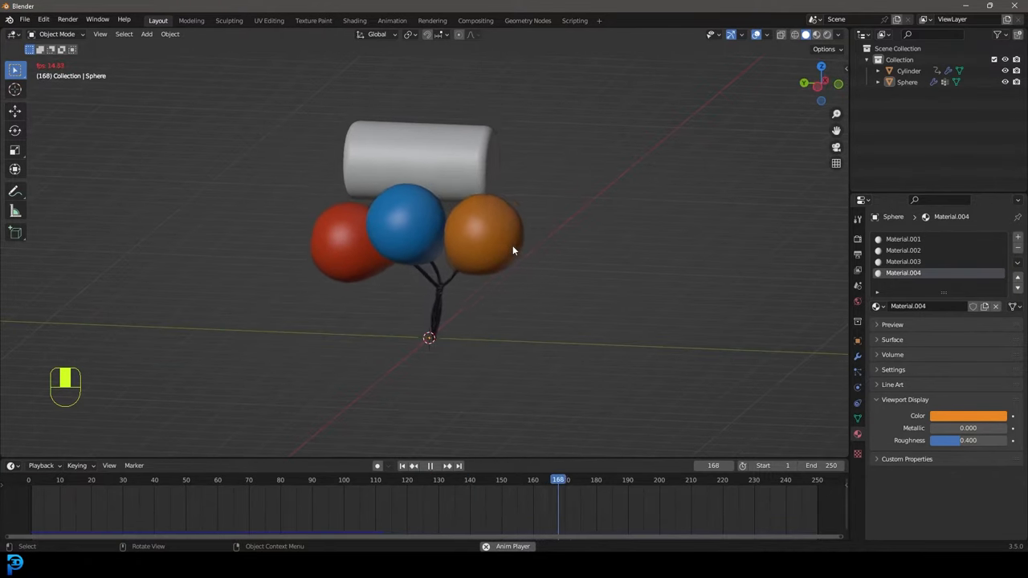
Play the finished balloon animation, rewind to frame 1 and replay it from the front view.
left_click(430, 466)
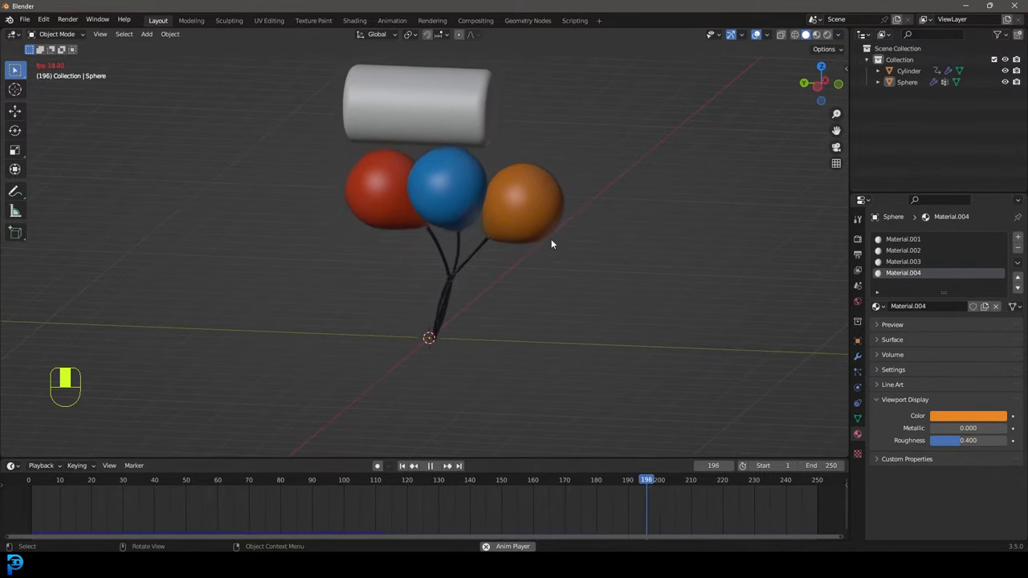
key("shift+Left")
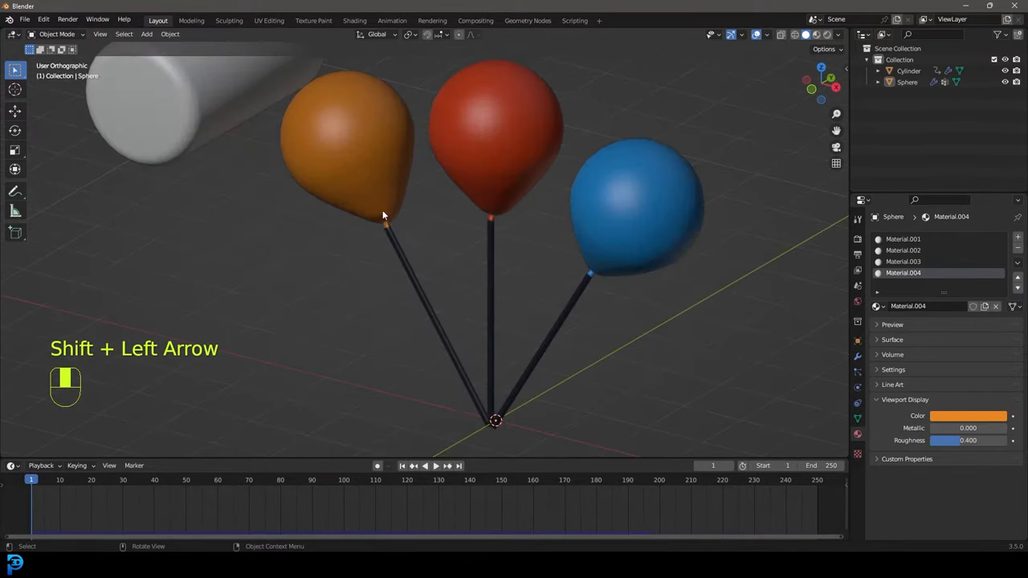
key("shift+Left")
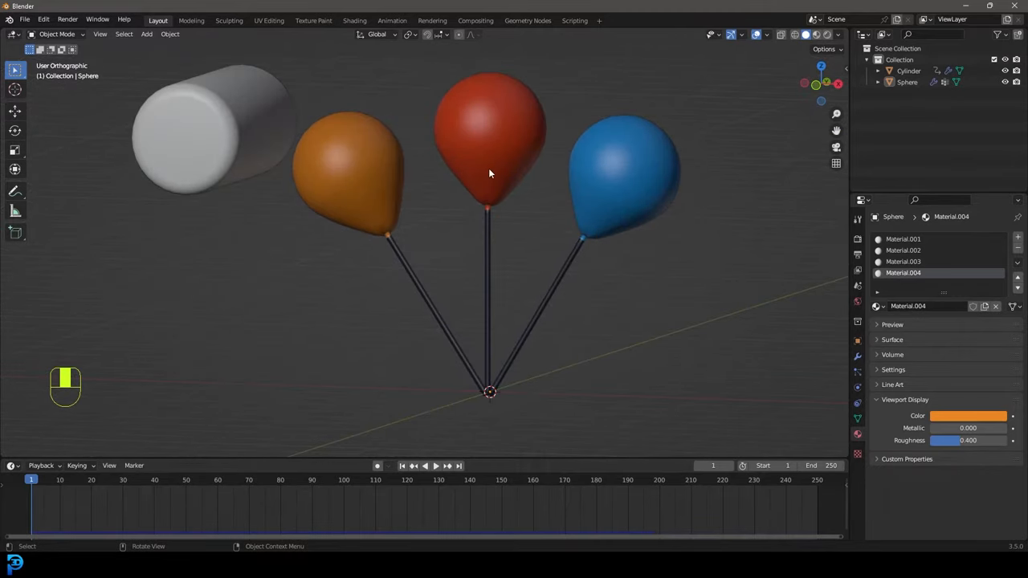
key("KP_1")
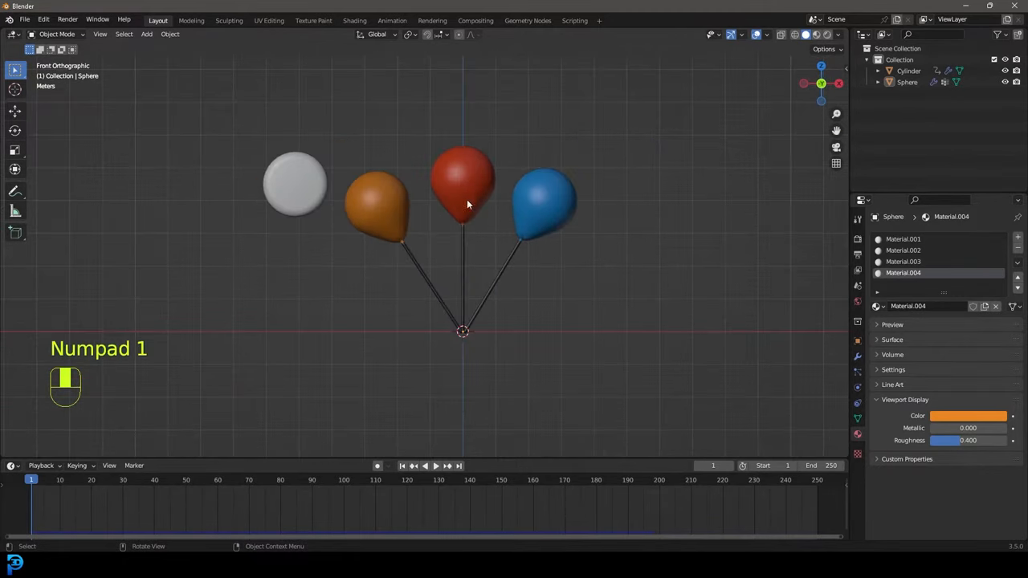
key("space")
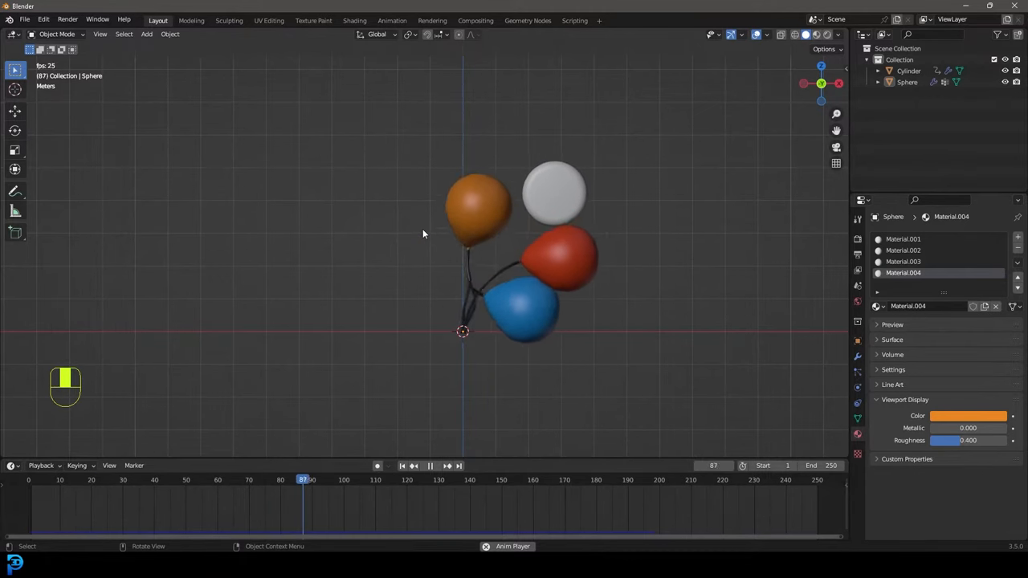
Stop playback and start a fresh General scene with the default cube, camera and light.
left_click(431, 466)
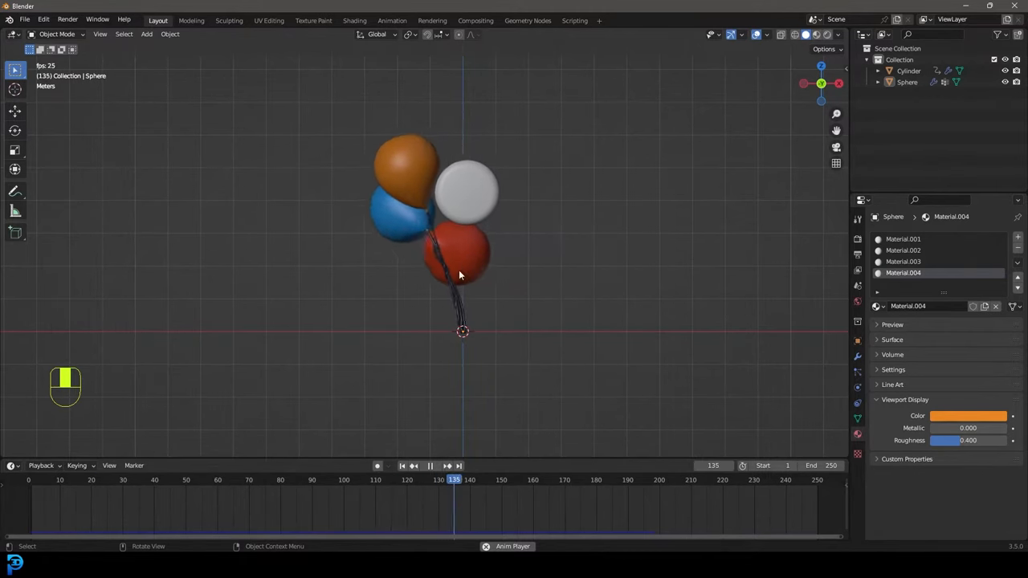
left_click(430, 466)
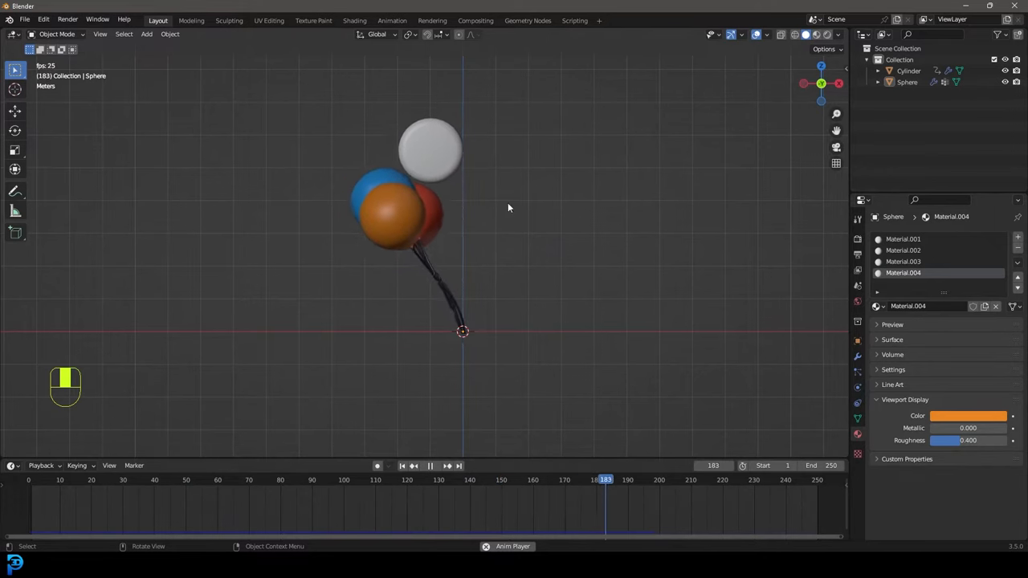
key("space")
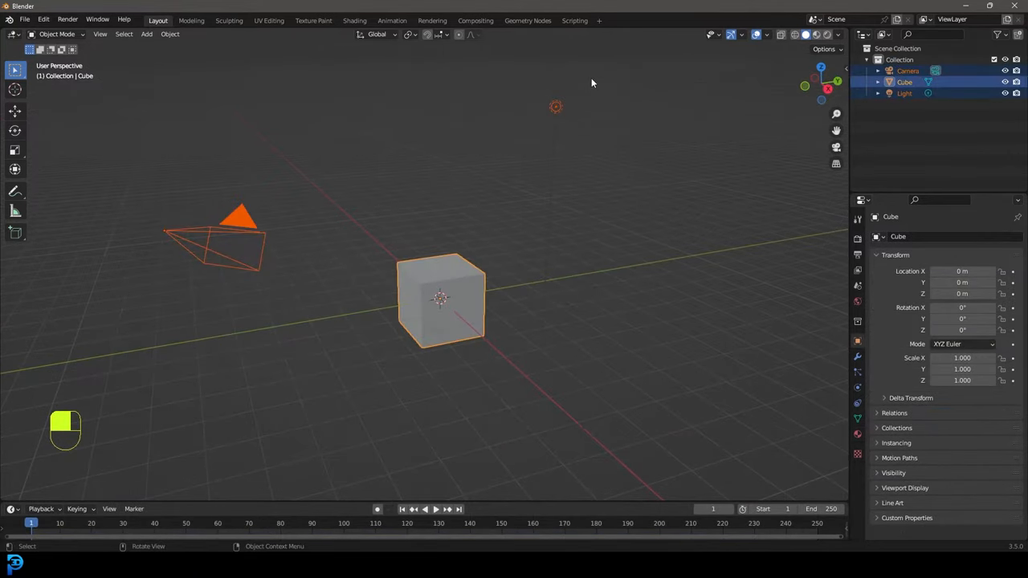
Delete the default objects and add a UV sphere at the world origin.
key("Delete")
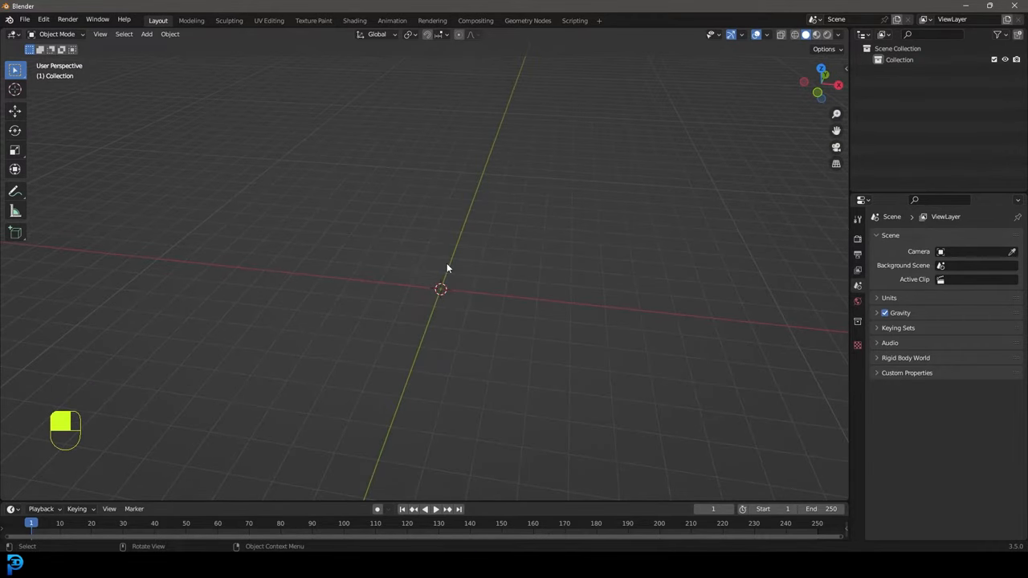
key("shift+a")
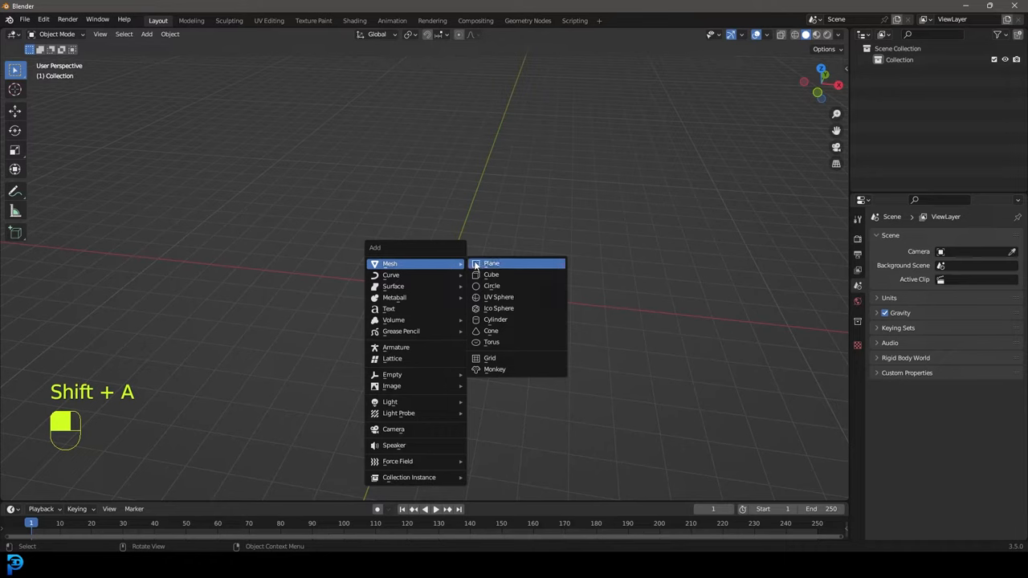
mouse_move(498, 297)
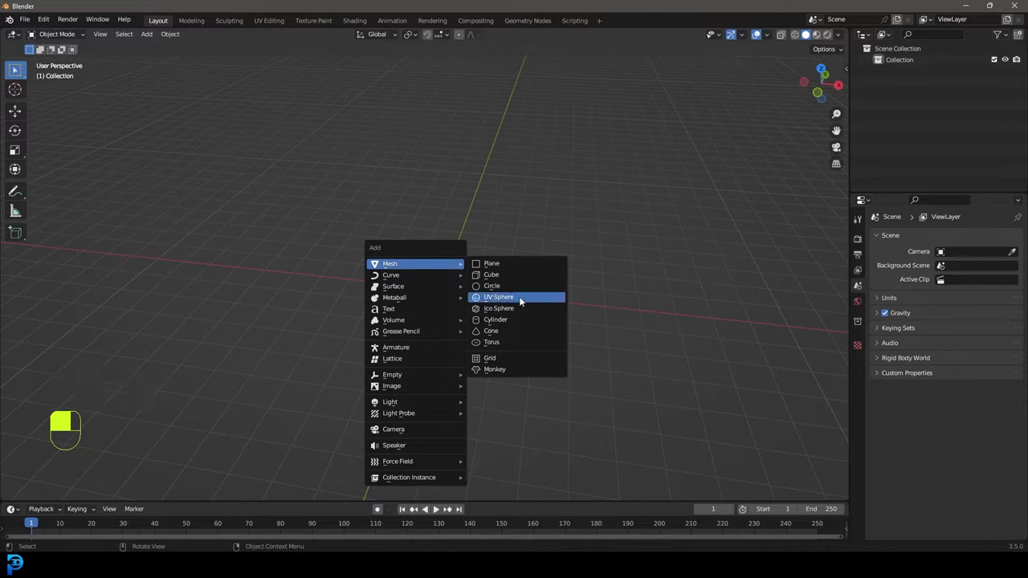
left_click(498, 298)
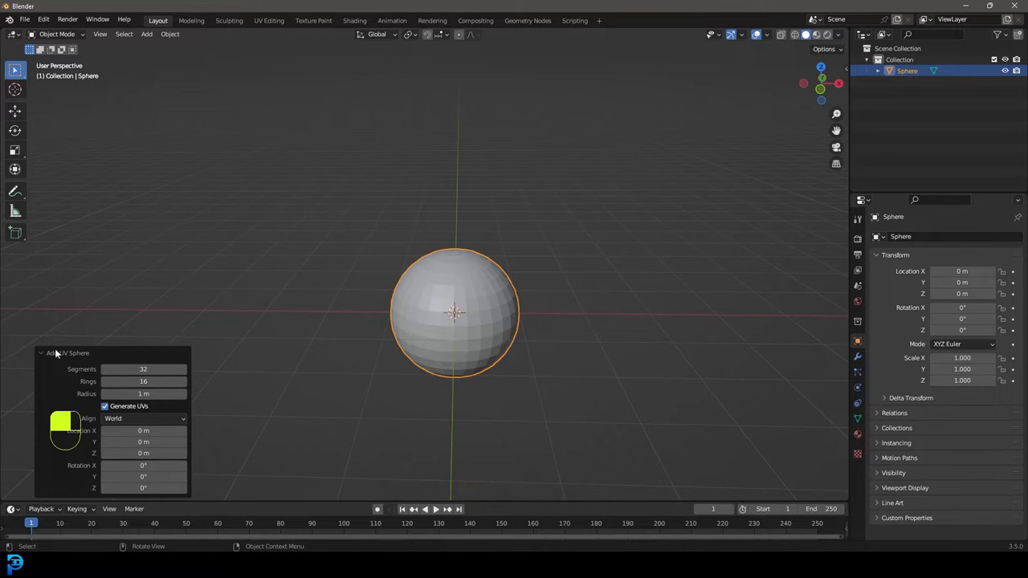
left_click(40, 353)
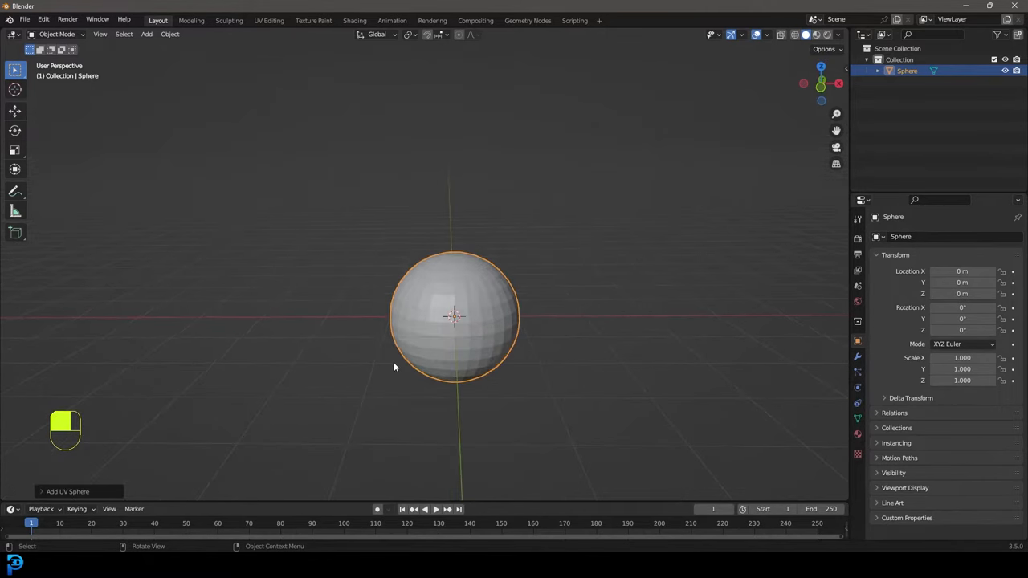
In Edit Mode, pull the sphere's bottom vertices down with proportional falloff into a teardrop.
key("KP_1")
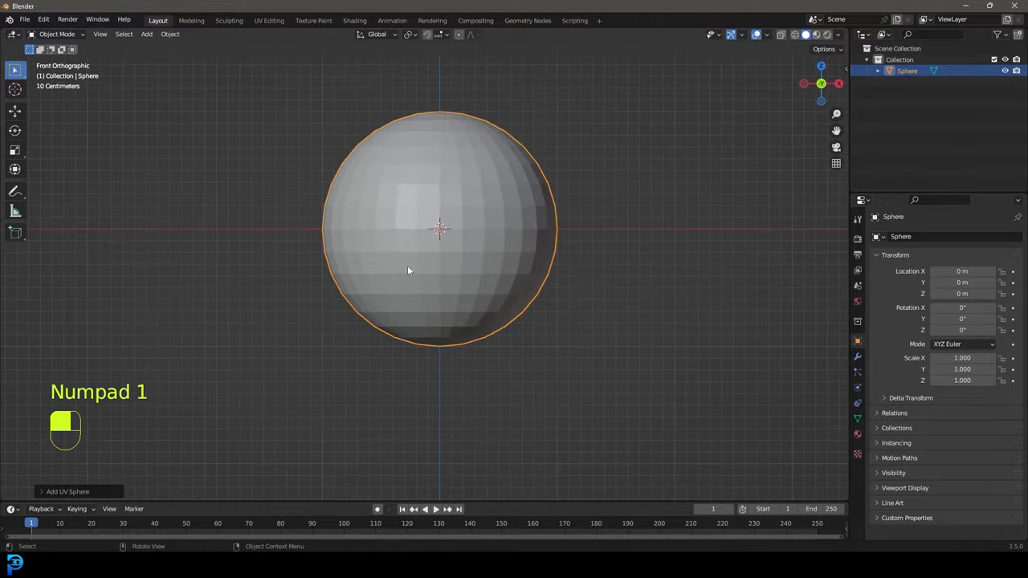
key("Tab")
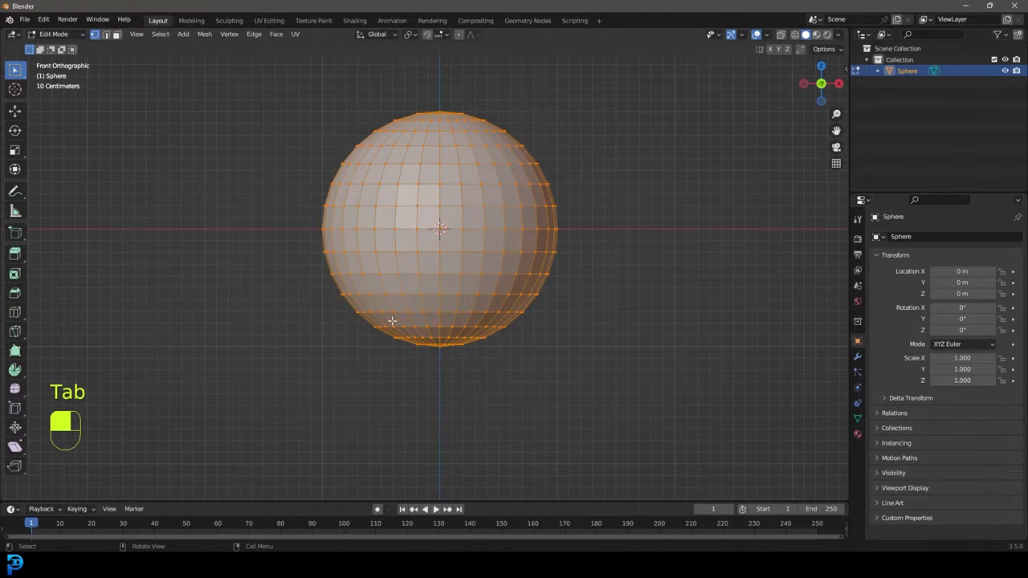
mouse_move(459, 34)
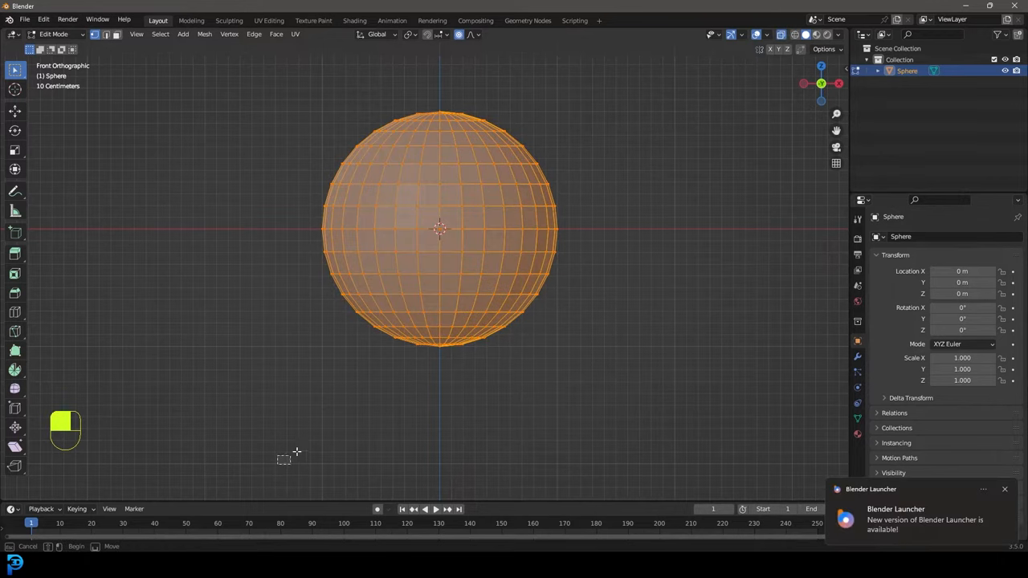
left_click_drag(282, 460, 537, 342)
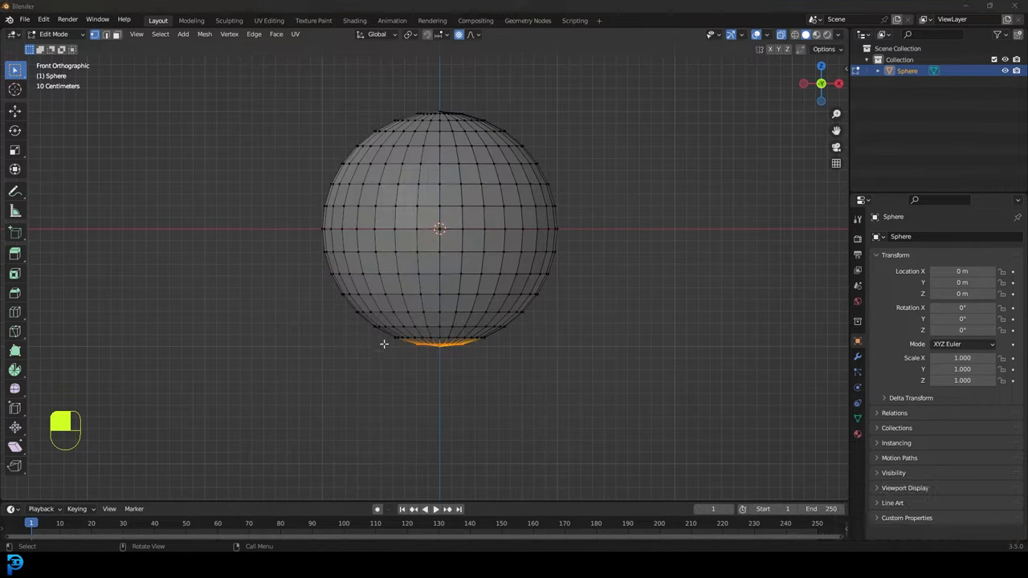
key("g")
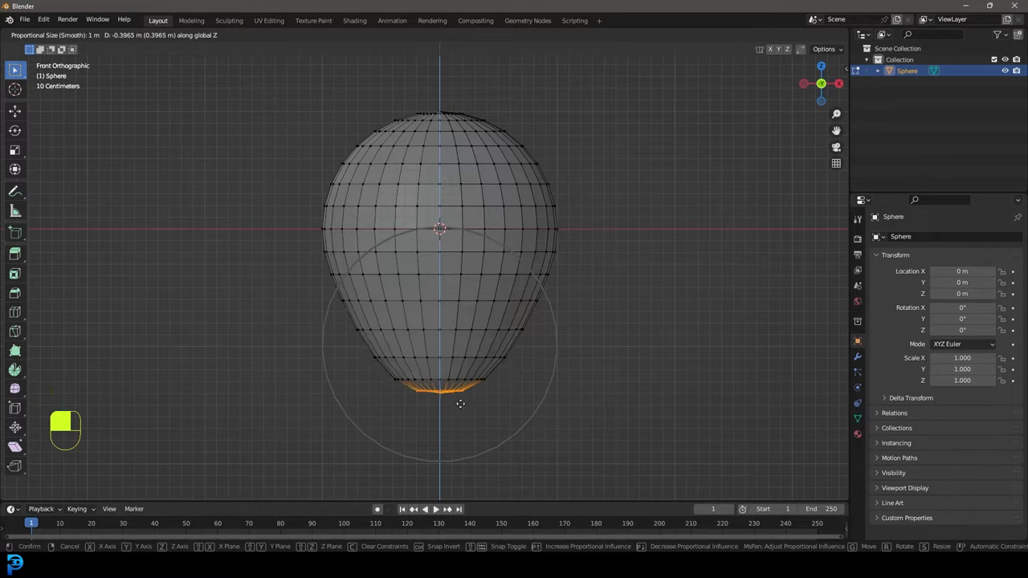
mouse_move(460, 405)
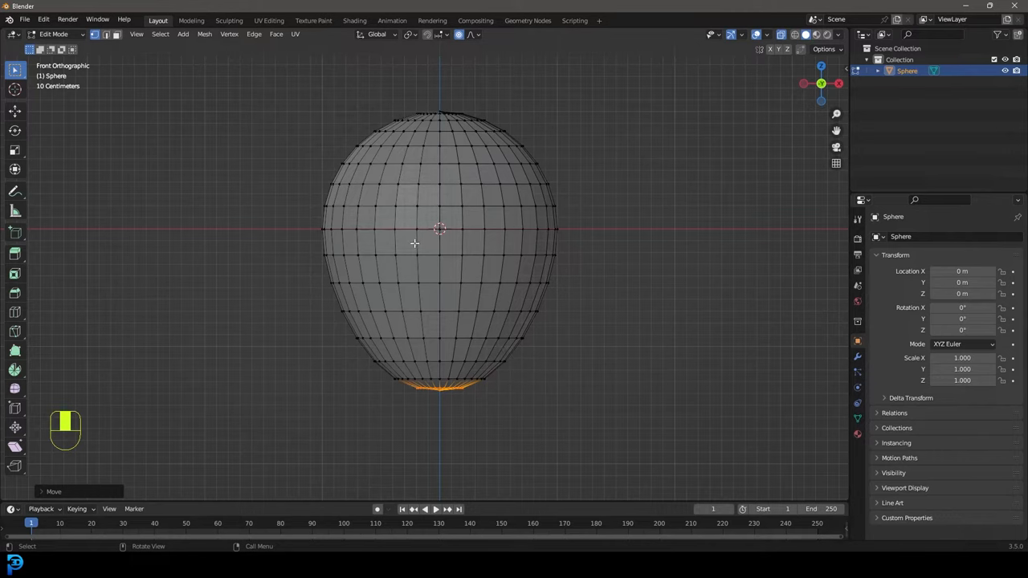
Scale the bottom vertices with smooth falloff so the balloon narrows into a pointed neck.
key("s")
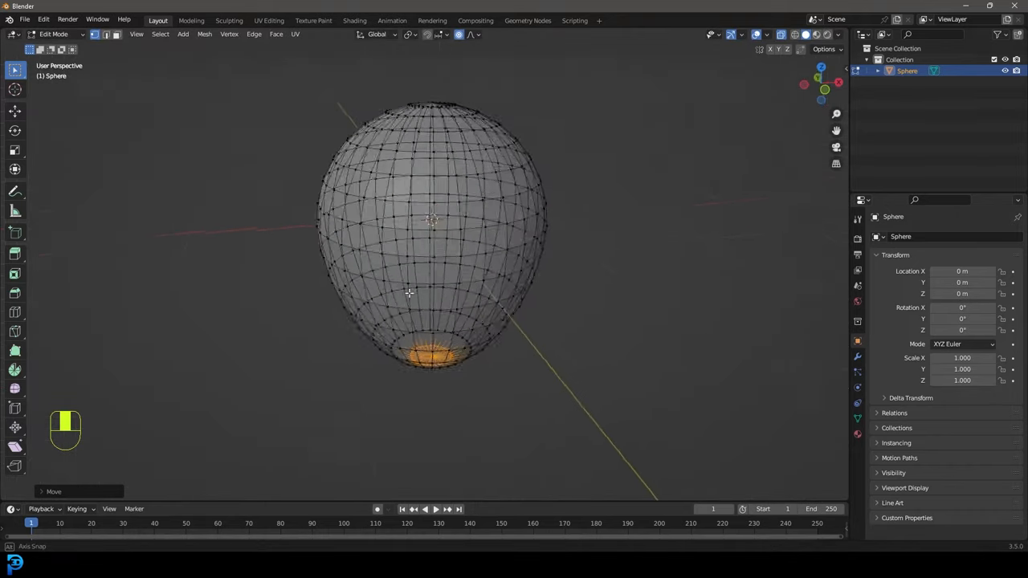
key("s")
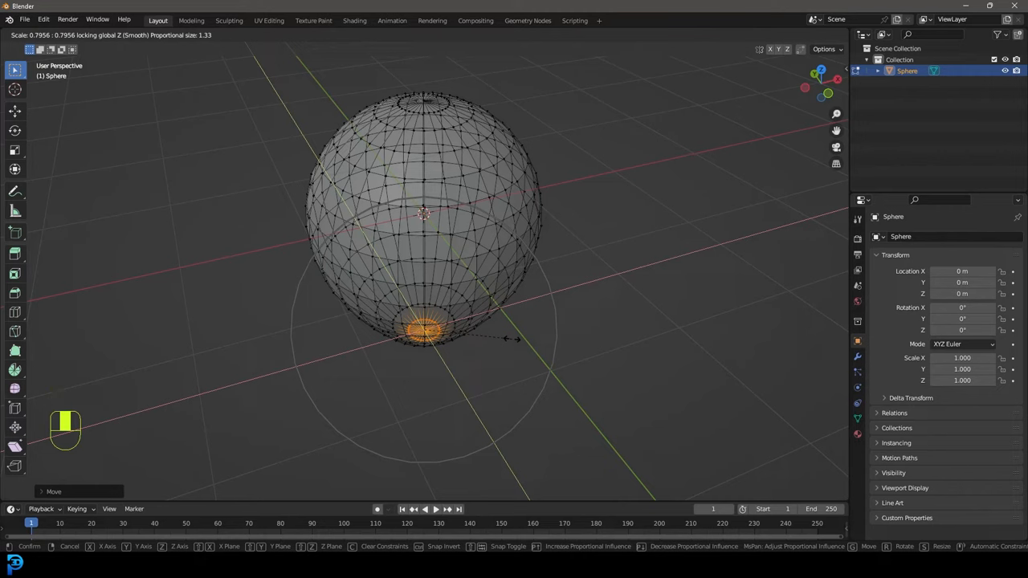
mouse_move(514, 337)
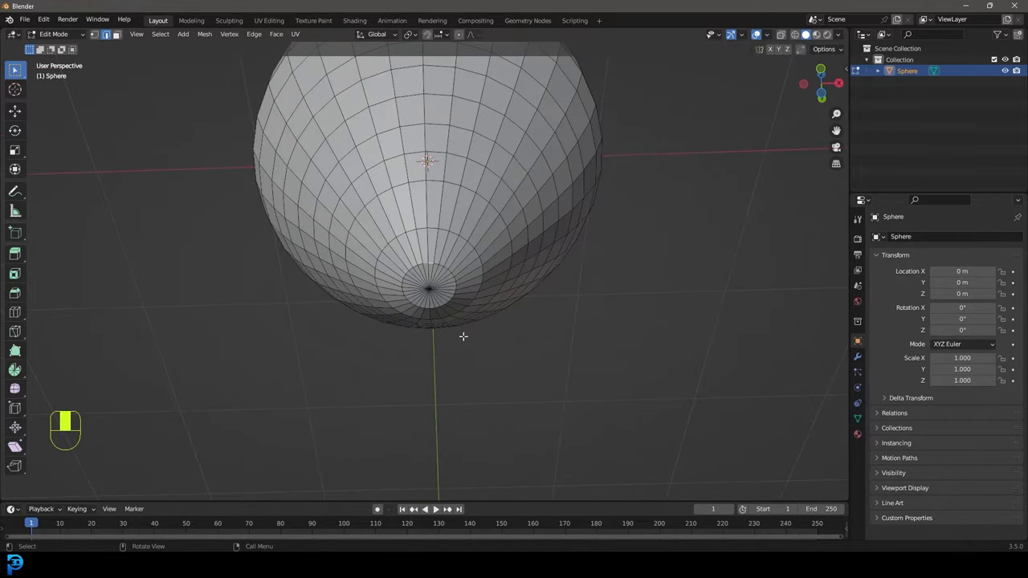
scroll("up", 3)
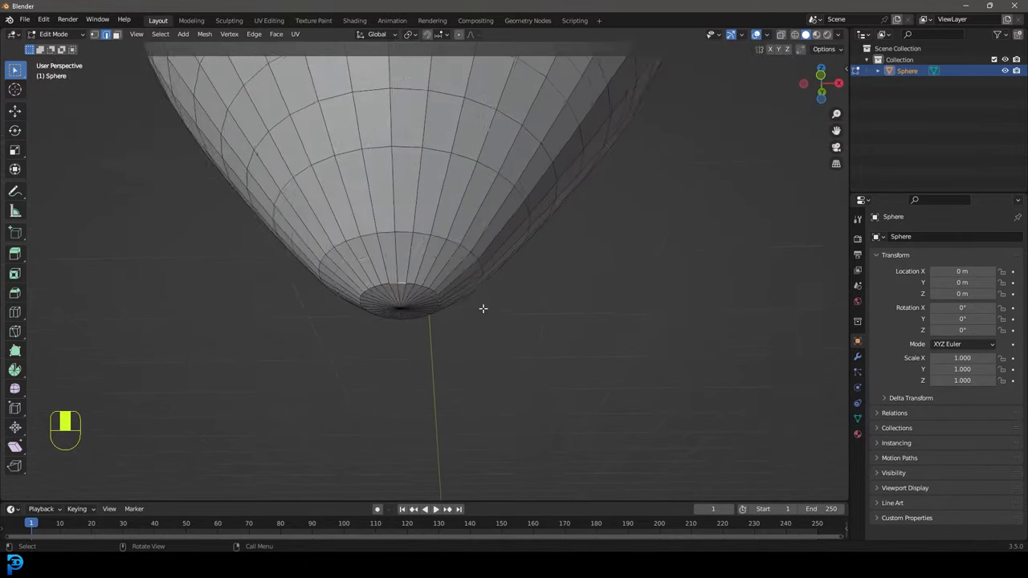
key("s")
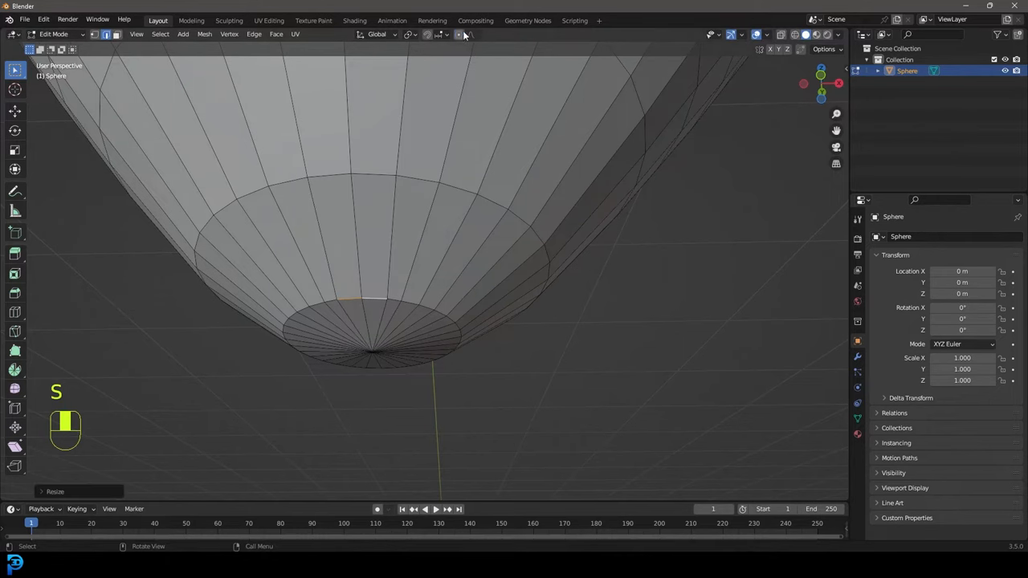
key("s")
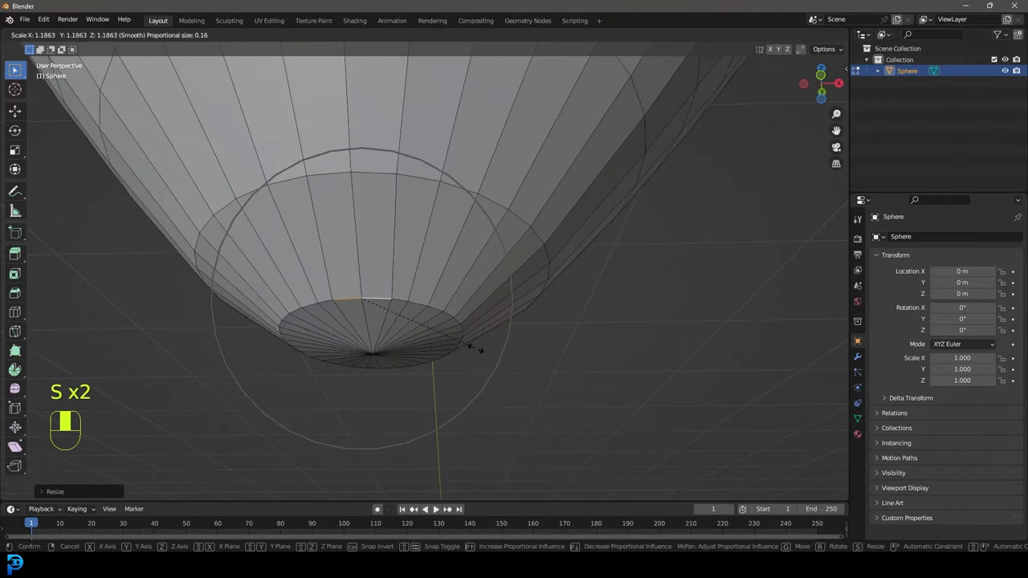
mouse_move(508, 384)
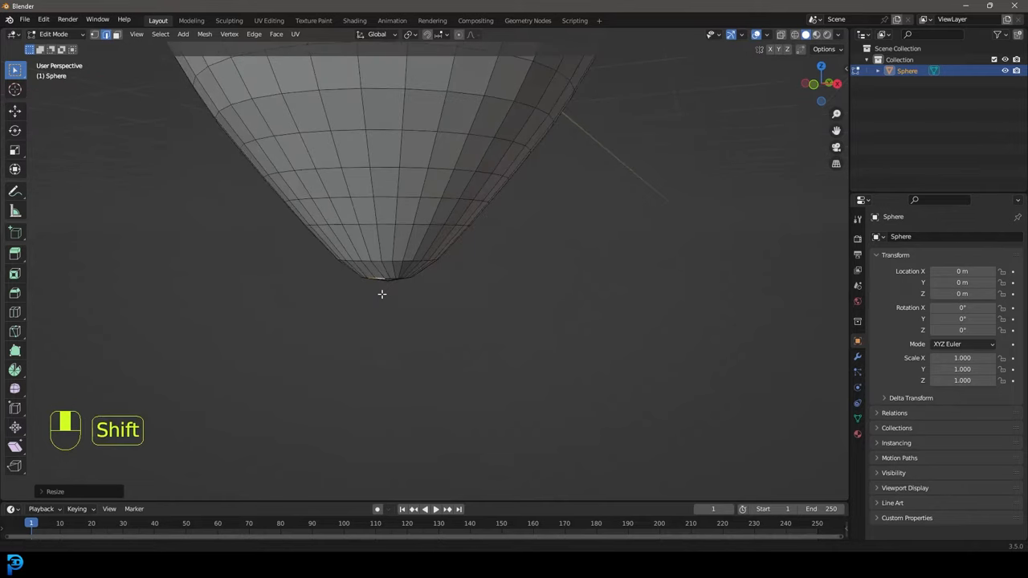
Extrude the bottom vertex repeatedly downward to form a long vertical string.
key("KP_1")
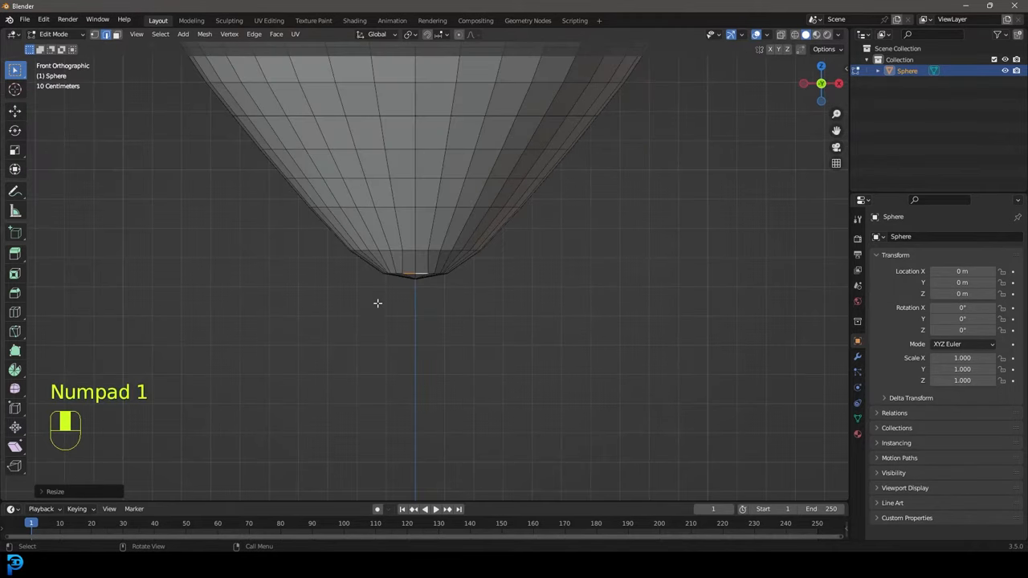
key("e")
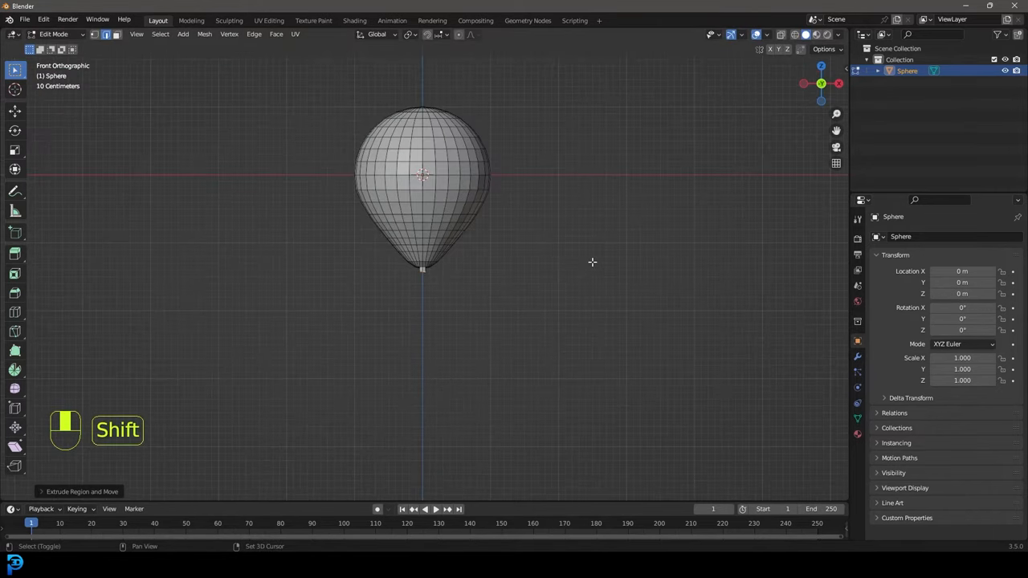
key("shift+r")
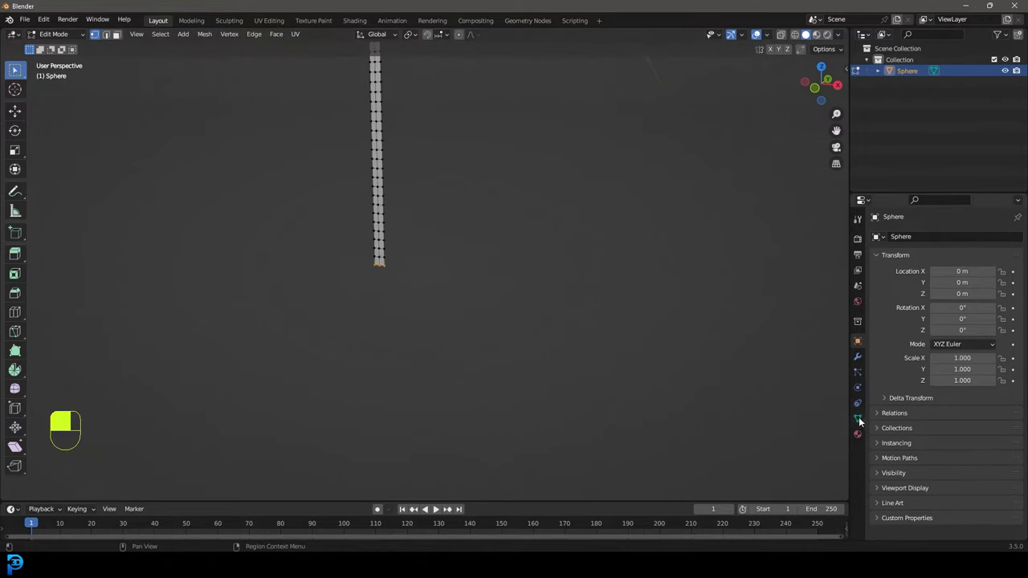
Create a vertex group named PIN and assign the string's end vertex to it.
left_click(858, 419)
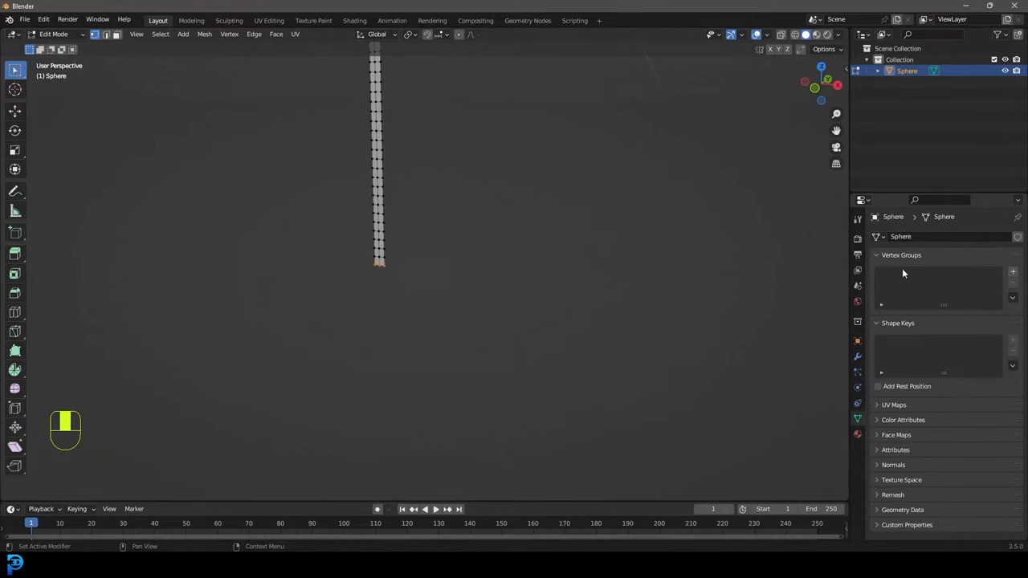
left_click(1013, 272)
type("PIN")
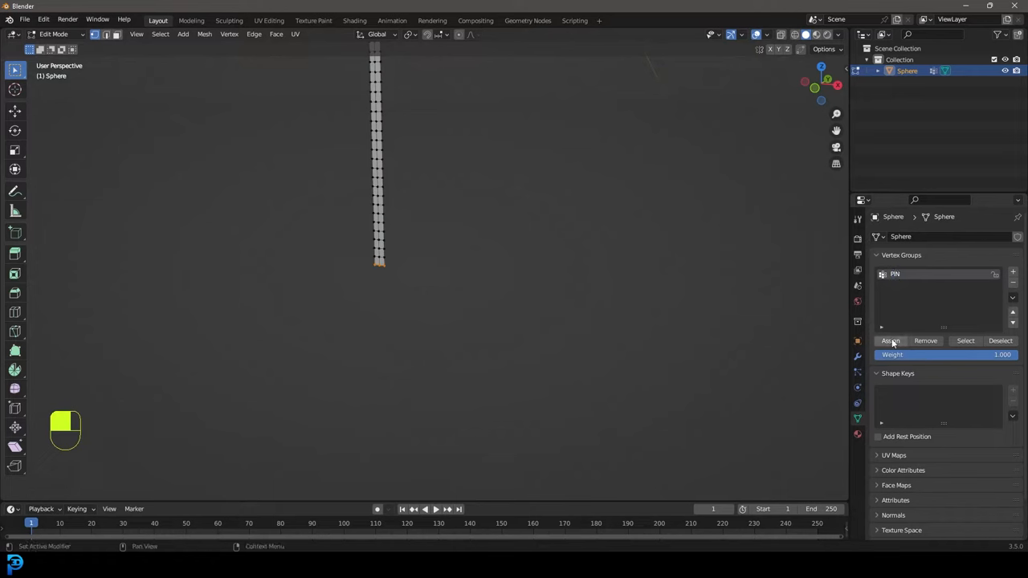
key("alt+a")
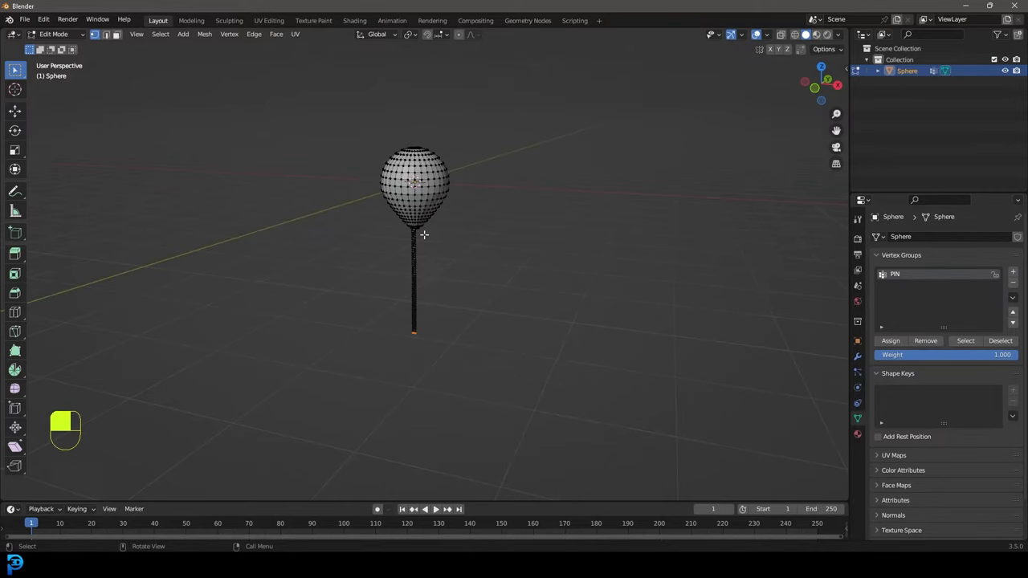
Back in Object Mode, give the balloon smooth shading and show its physics properties.
key("KP_1")
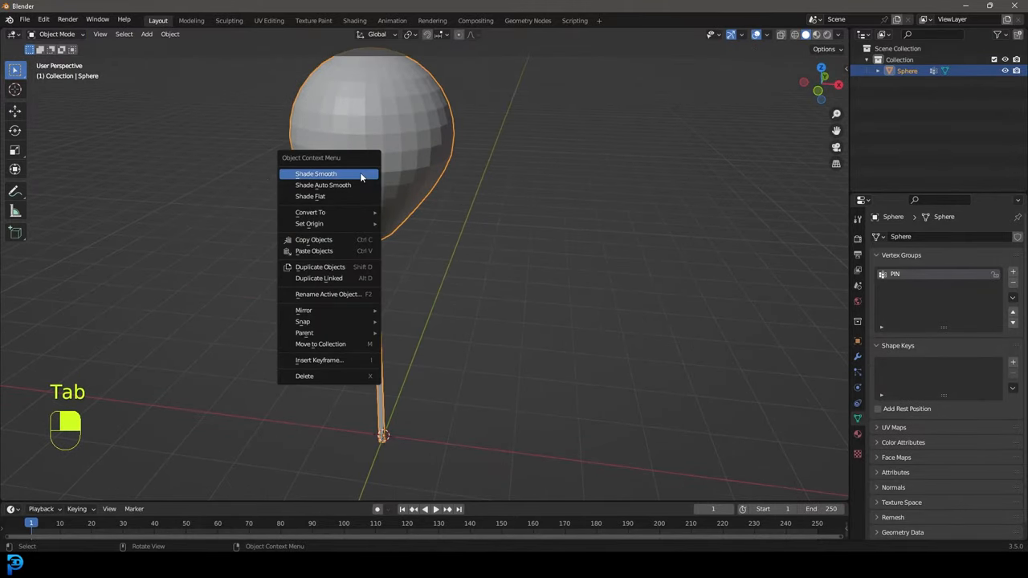
left_click(315, 174)
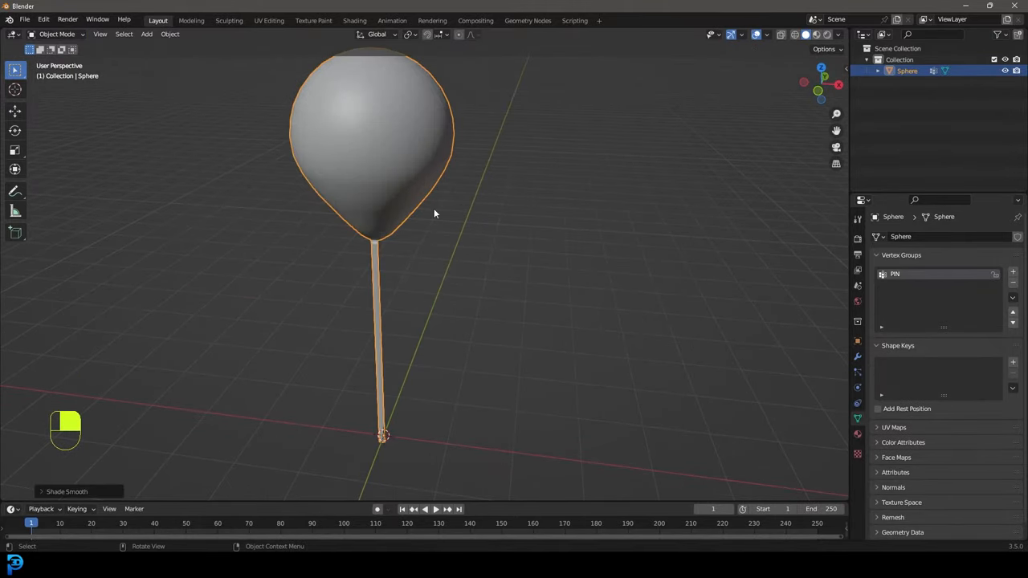
mouse_move(566, 190)
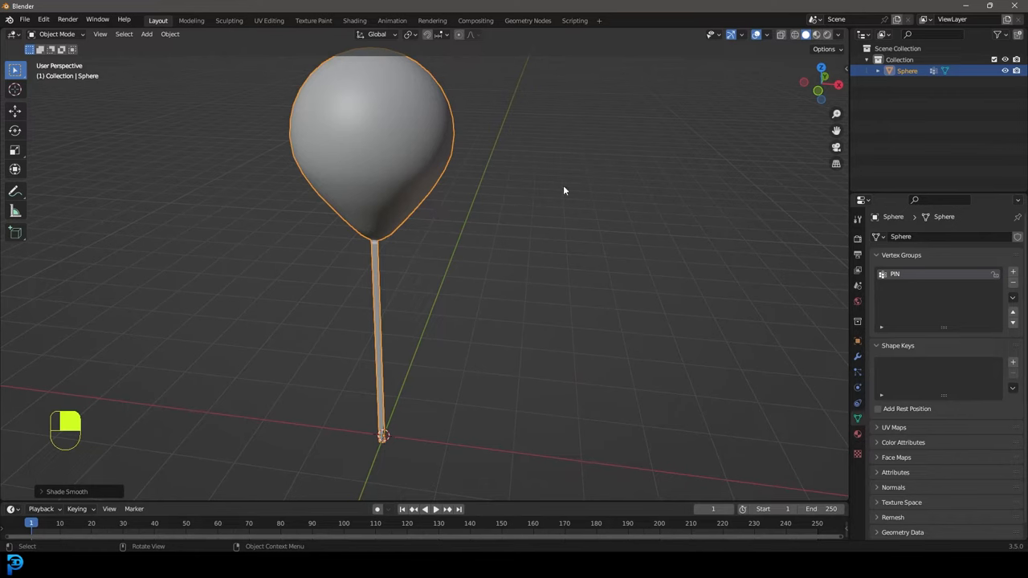
mouse_move(858, 390)
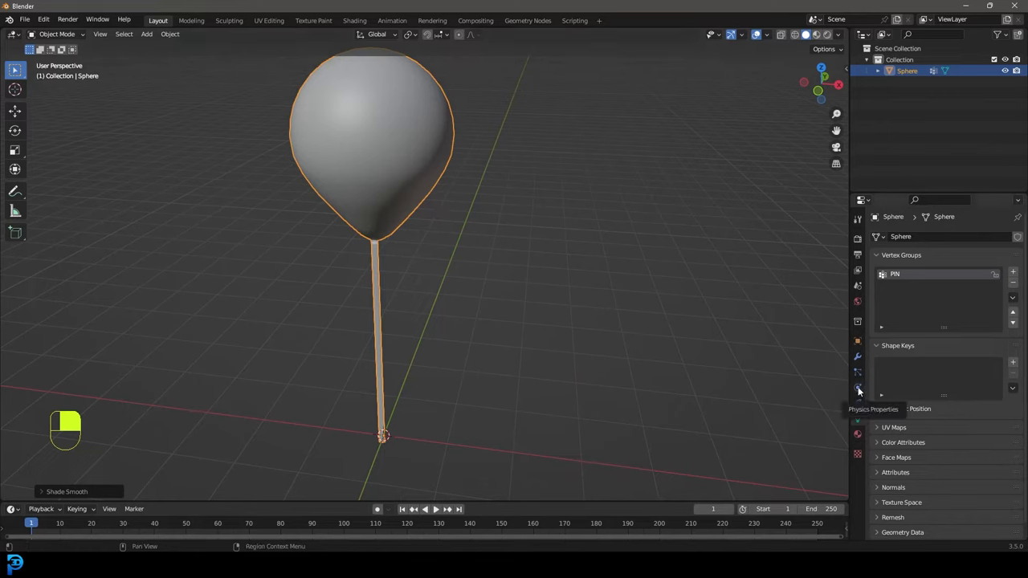
left_click(858, 387)
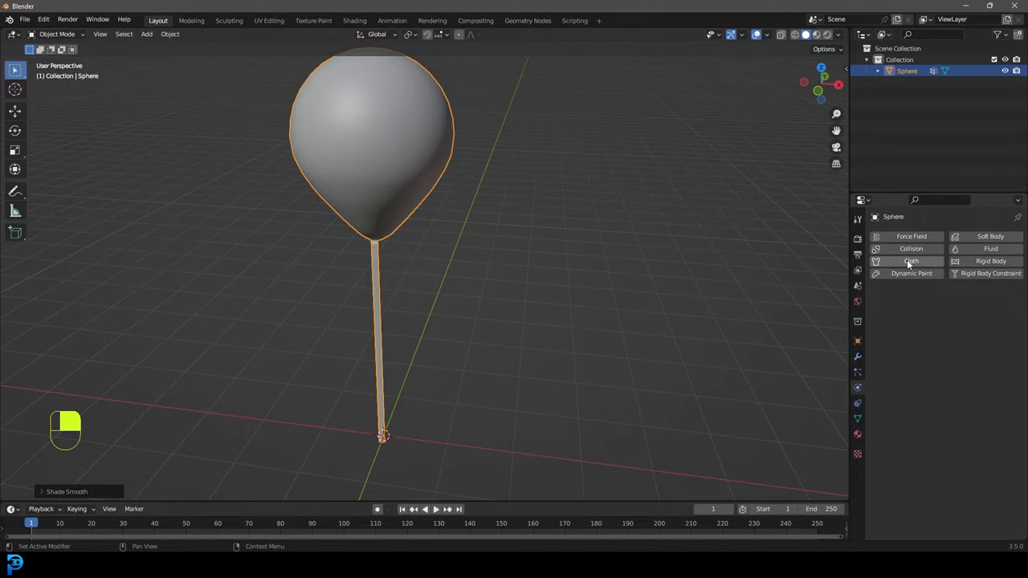
Add Cloth physics with PIN as the pin group and play the simulation.
left_click(911, 261)
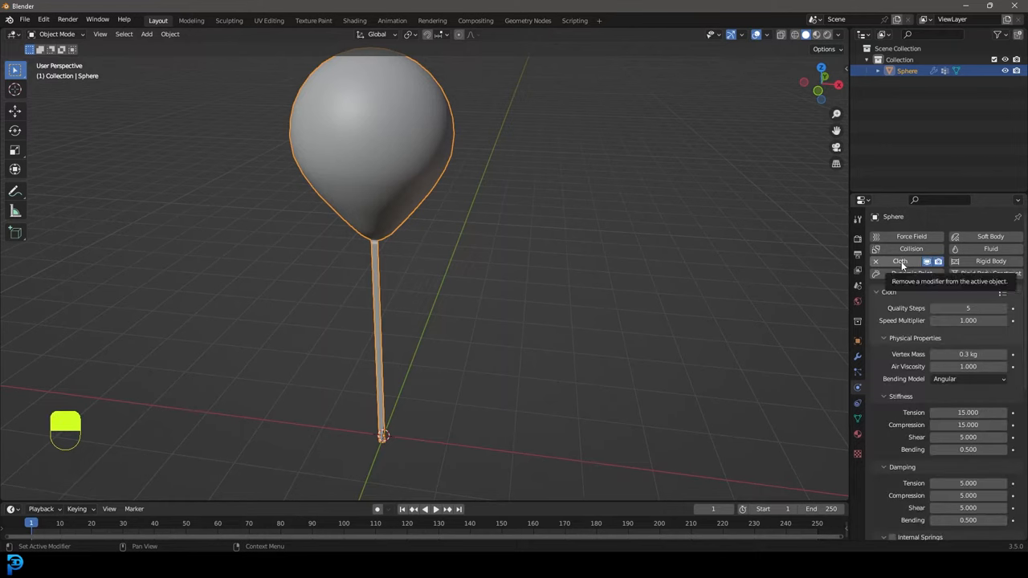
scroll("down", 3)
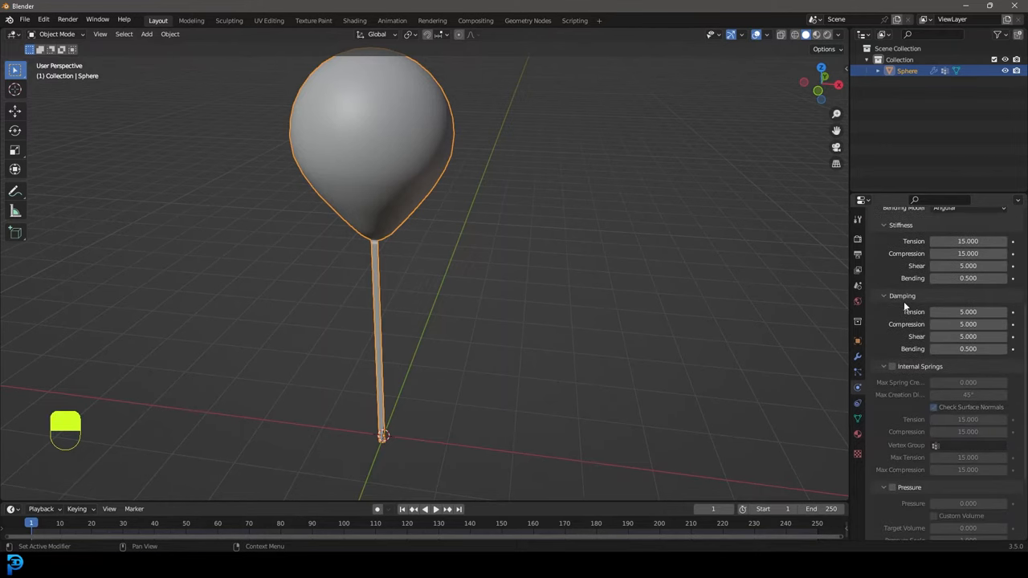
scroll("down", 3)
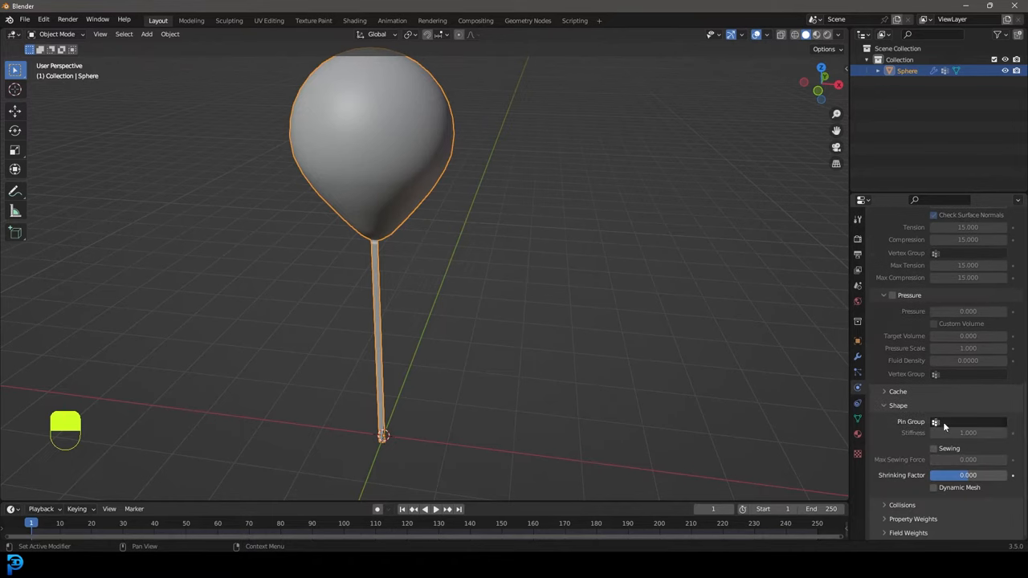
left_click(973, 421)
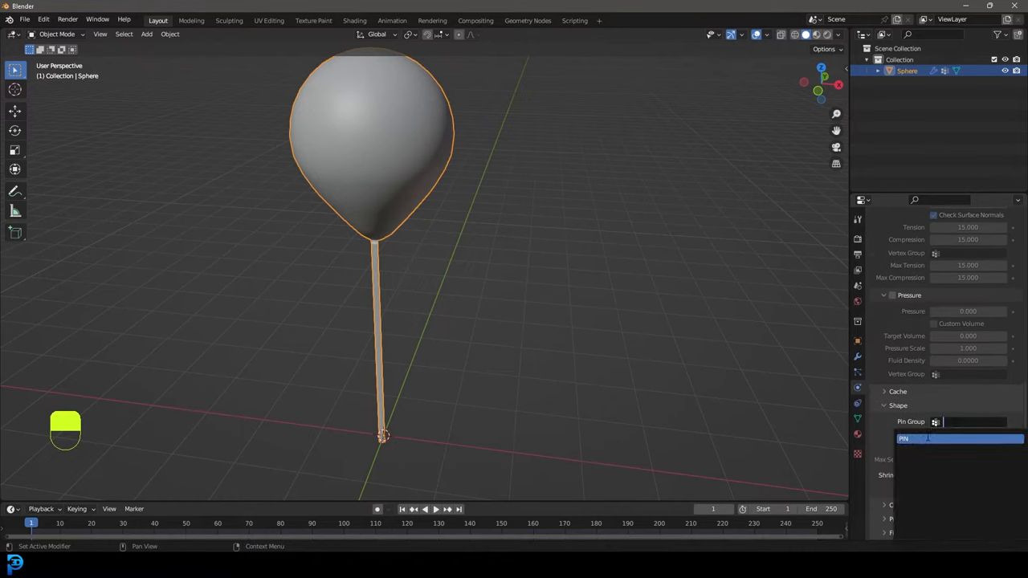
left_click(906, 438)
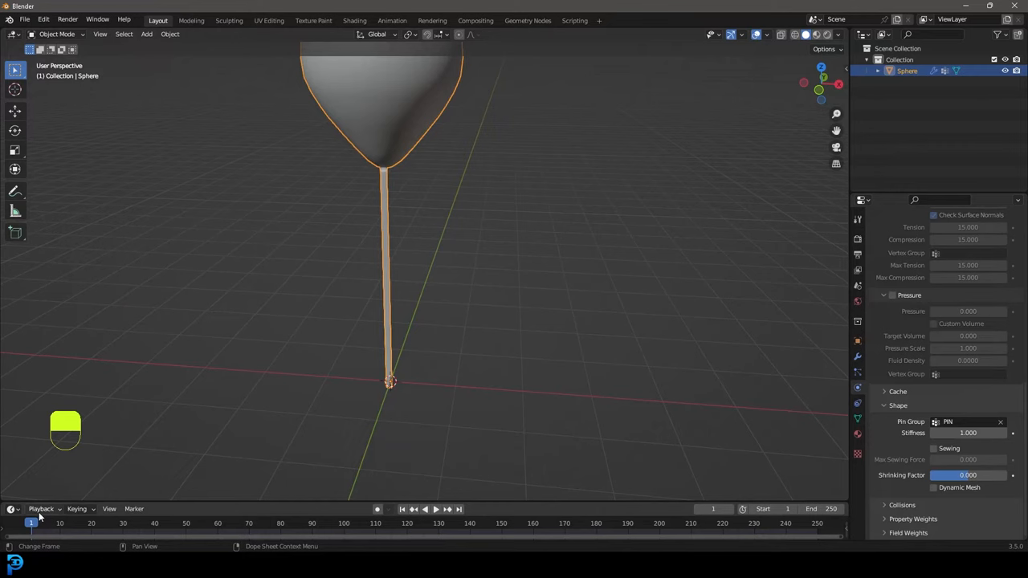
key("space")
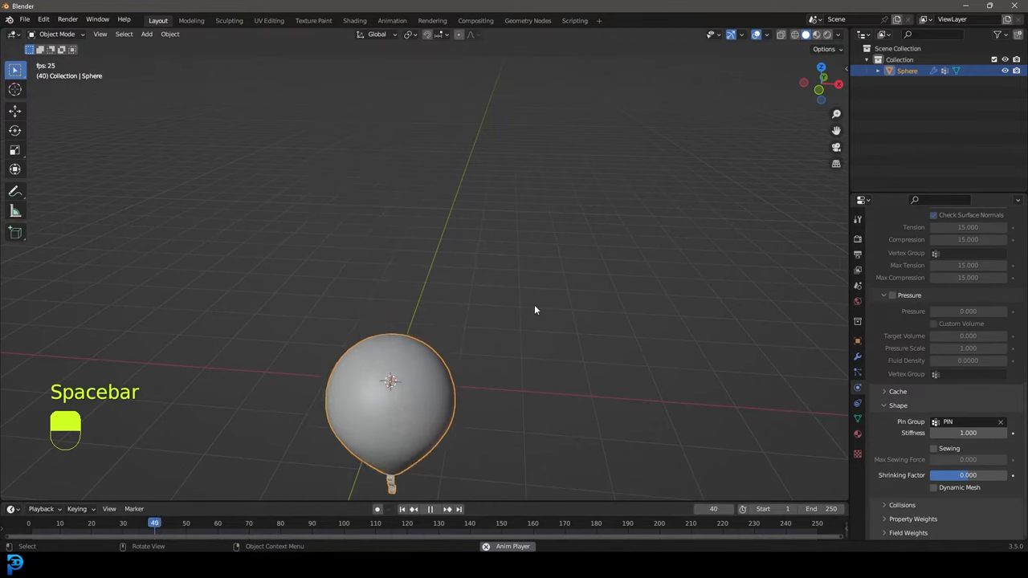
Set the cloth's gravity field weight to -1 and replay so the balloon floats upward.
key("space")
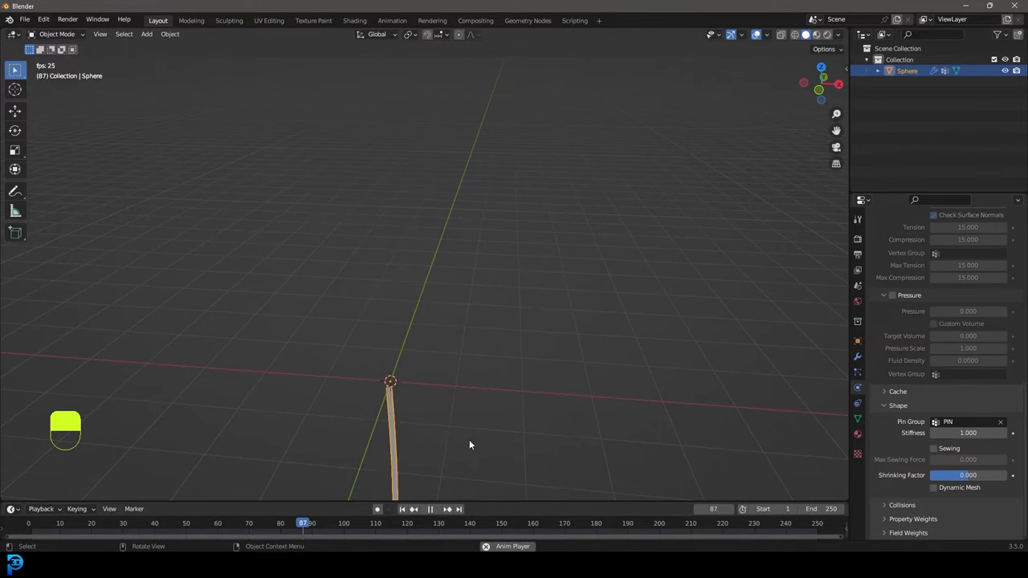
key("space")
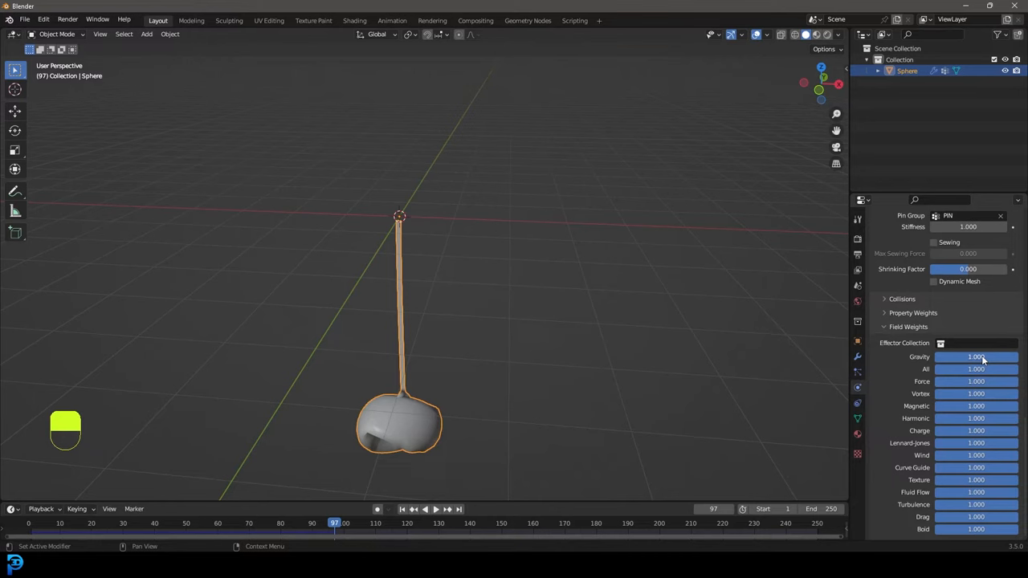
double_click(977, 357)
type("-1.000")
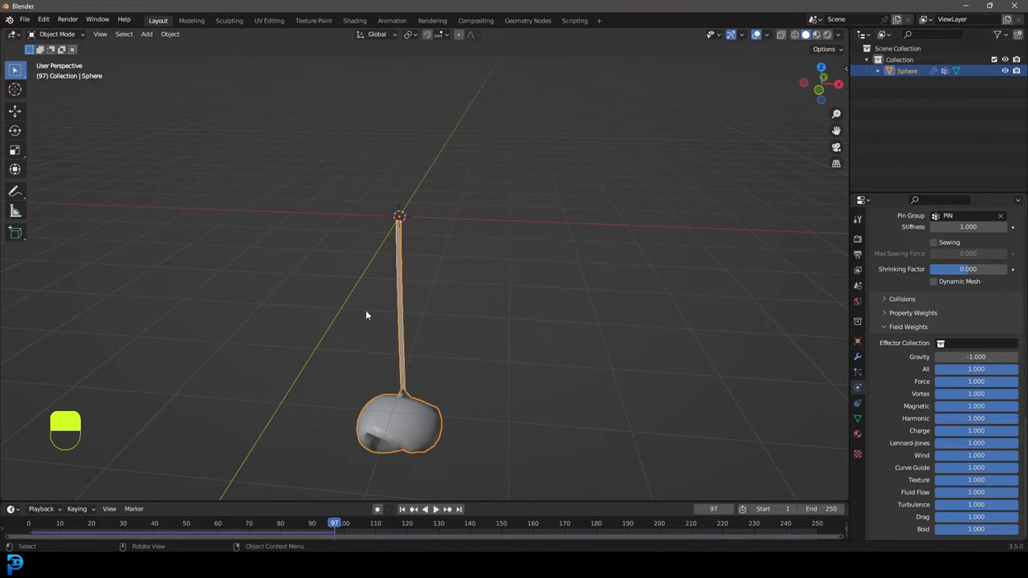
key("shift+Left")
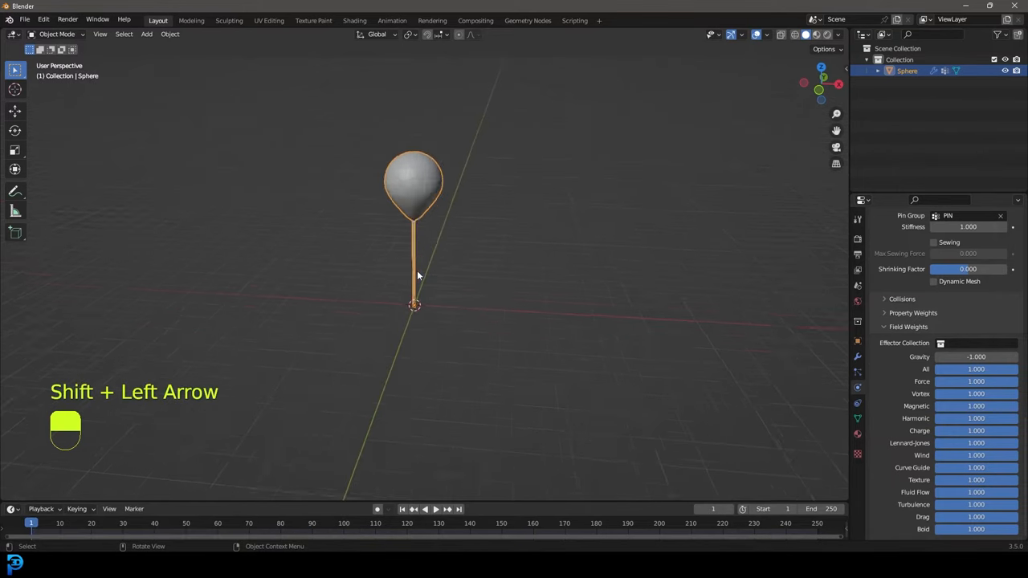
key("space")
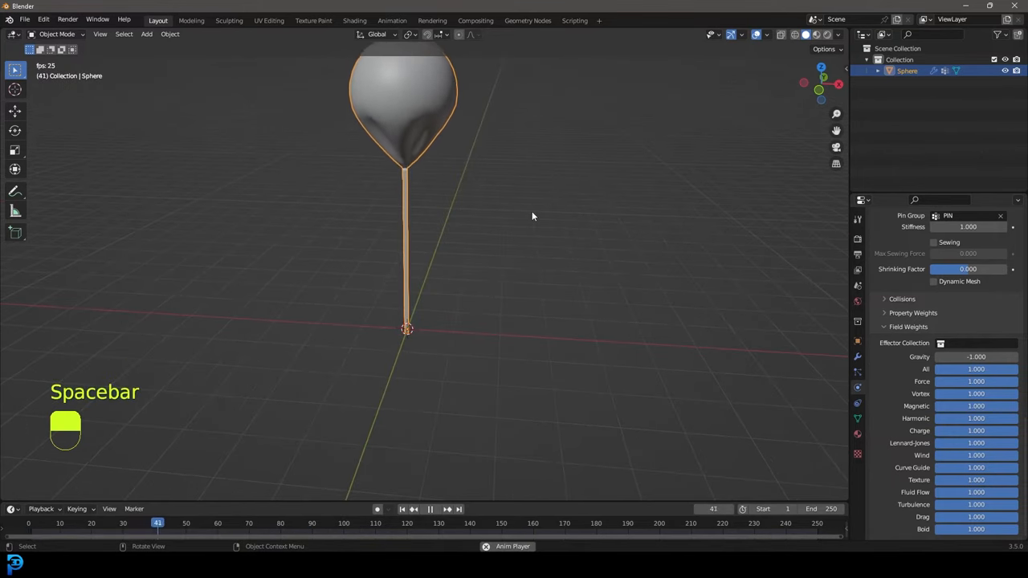
key("space")
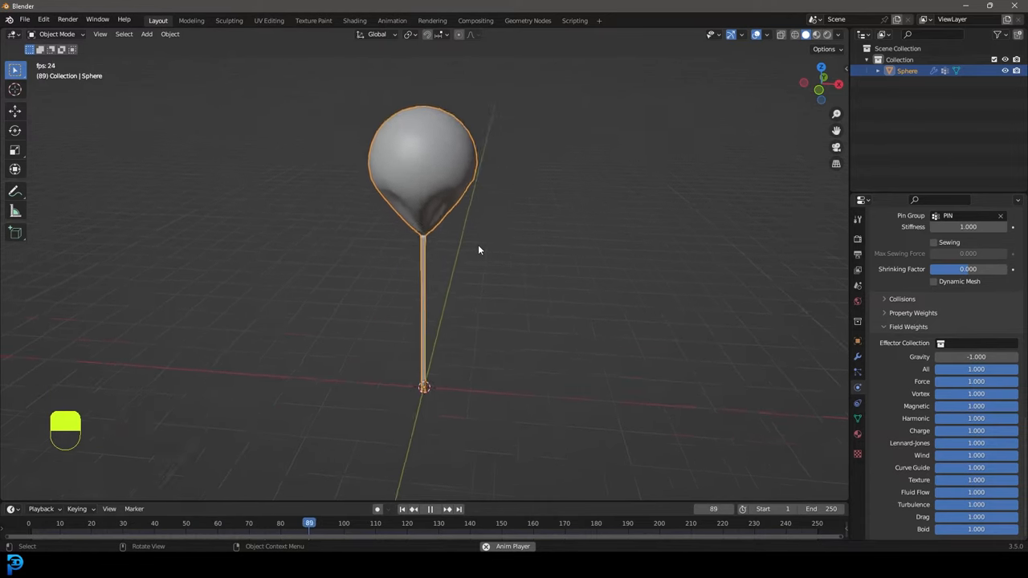
key("space")
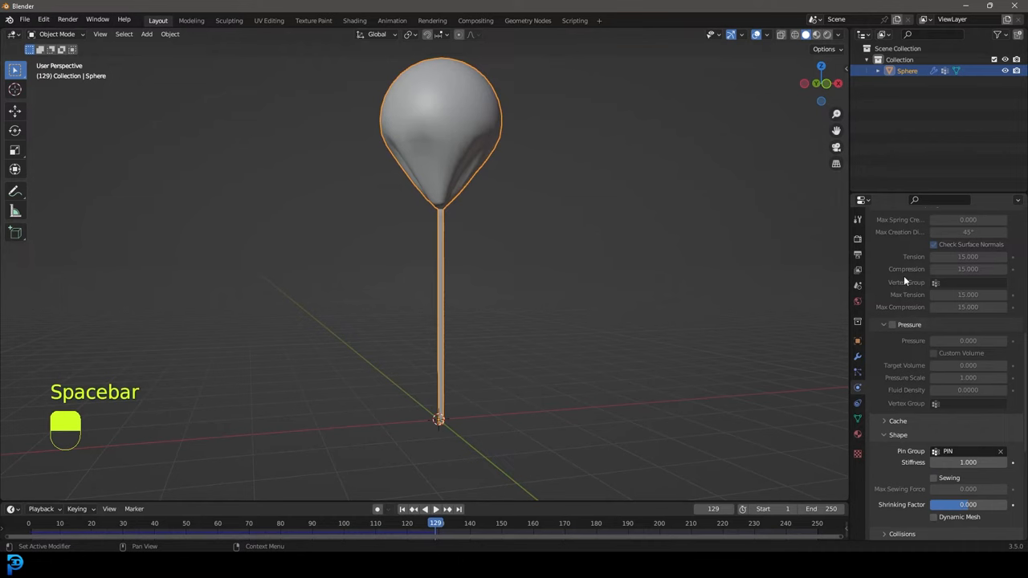
Enable cloth pressure at 9.000, replay the inflating balloon, then rewind to frame 1.
left_click(891, 324)
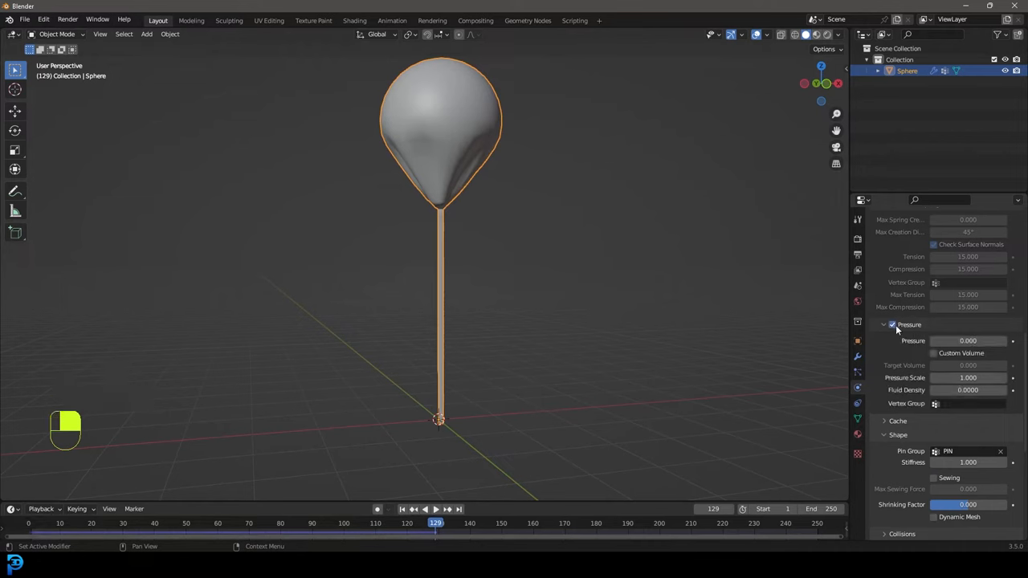
double_click(967, 340)
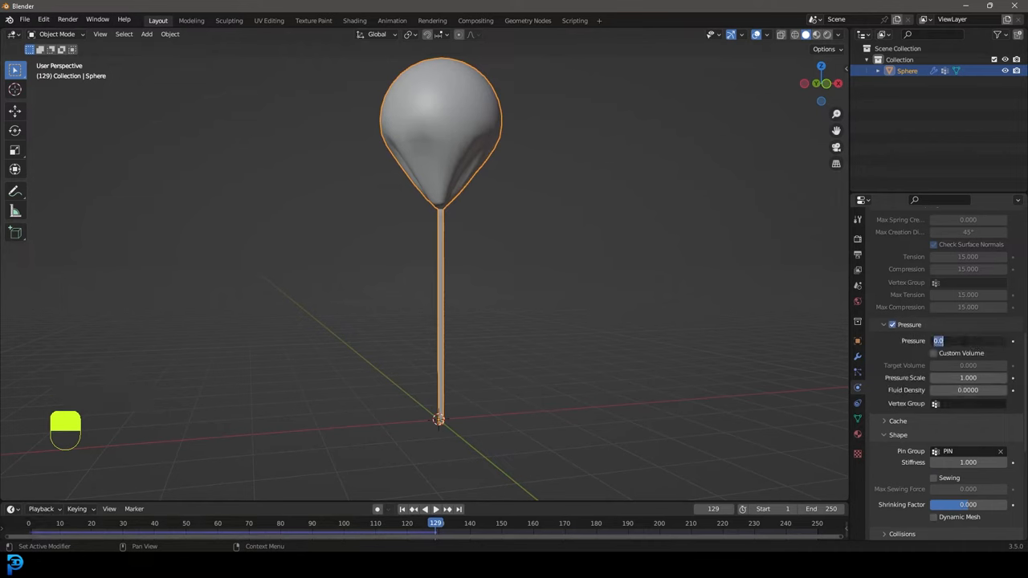
type("9.000")
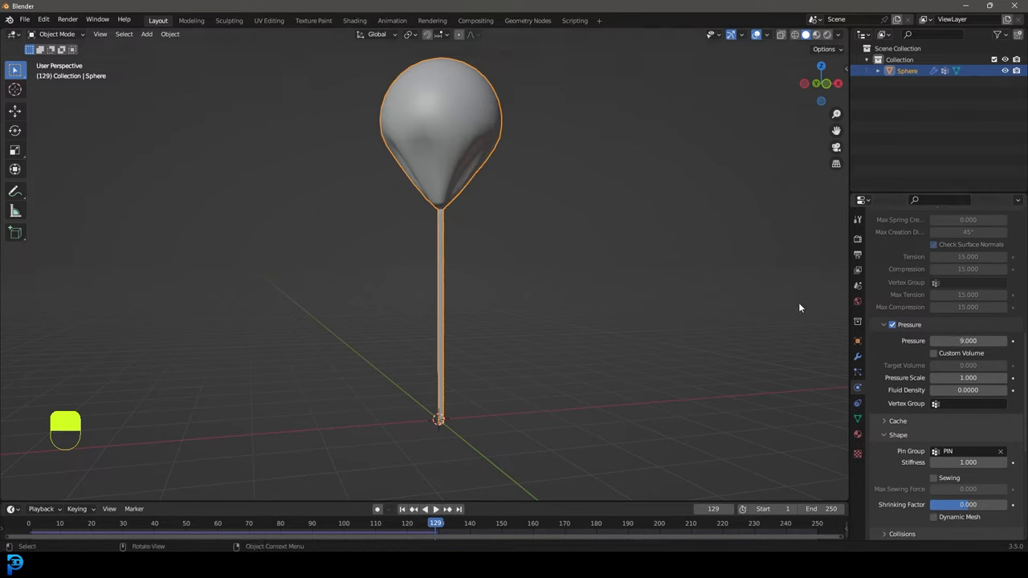
key("shift+Left")
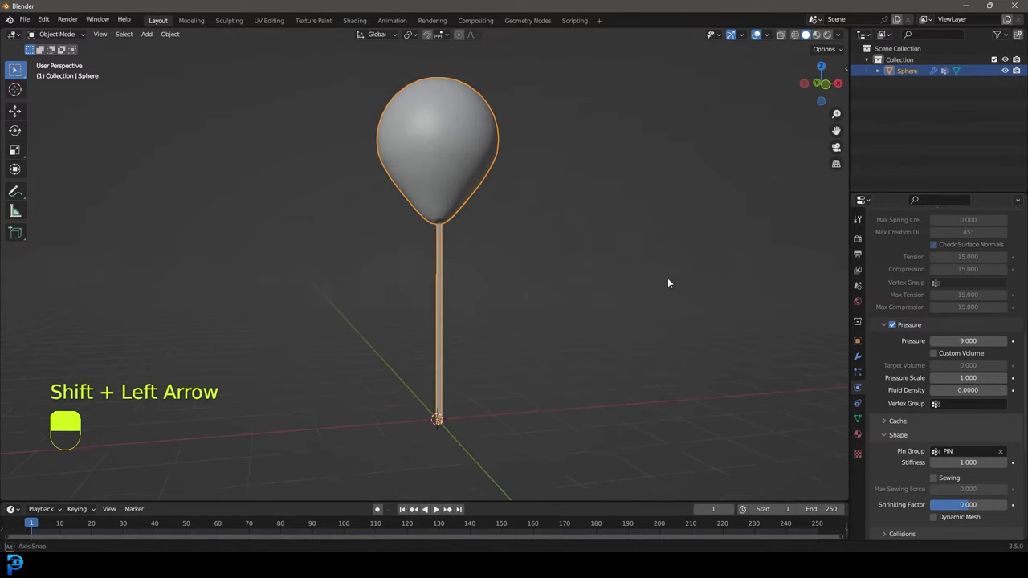
key("space")
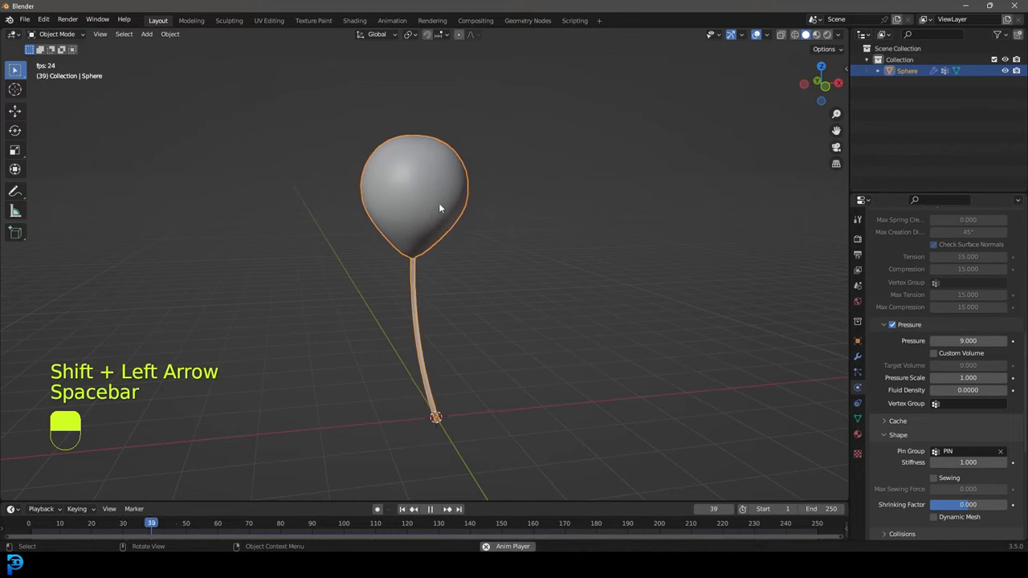
key("space")
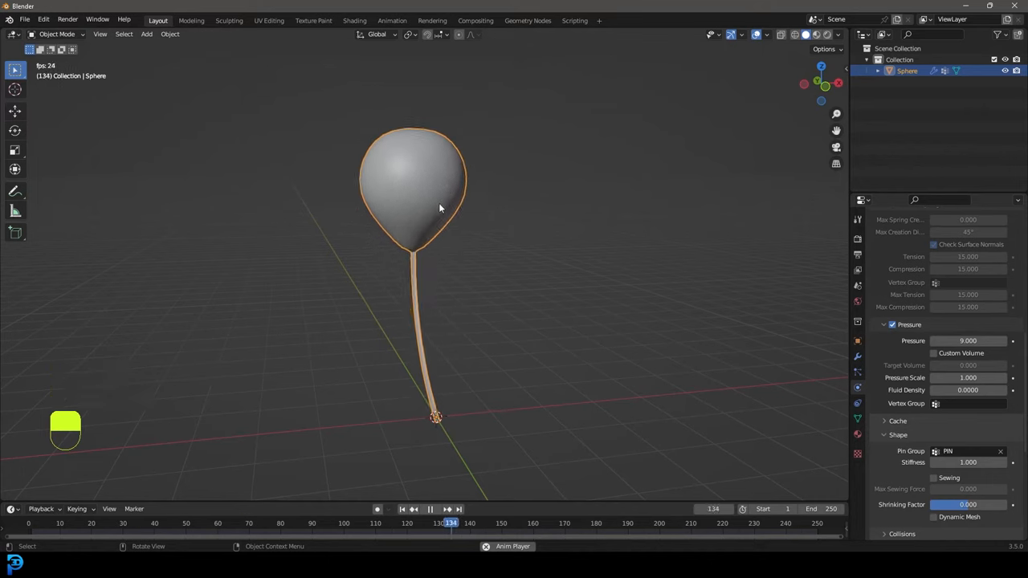
key("space")
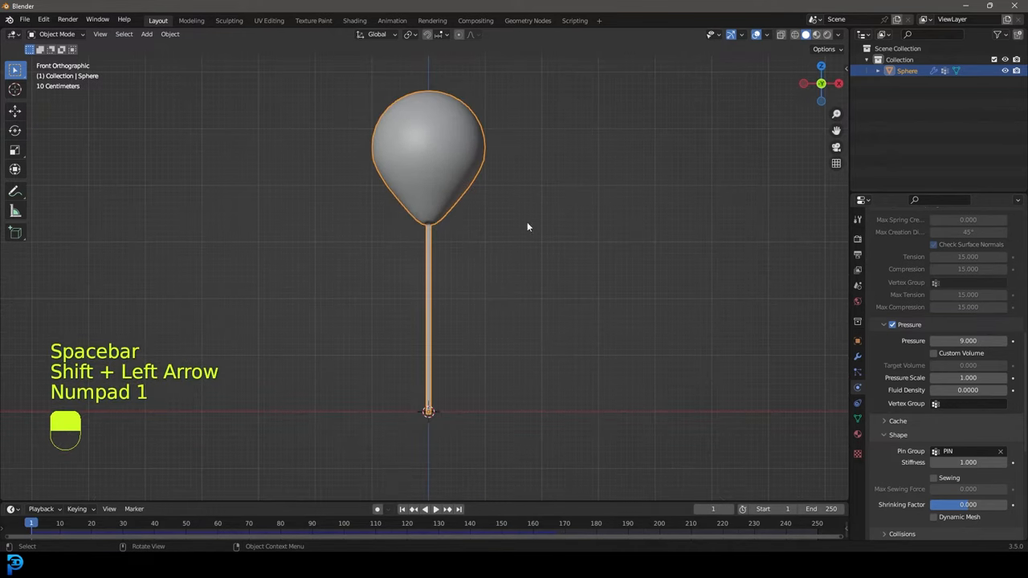
Duplicate the balloon in Edit Mode and rotate copies so three balloons fan out from the pinned base.
scroll("down", 3)
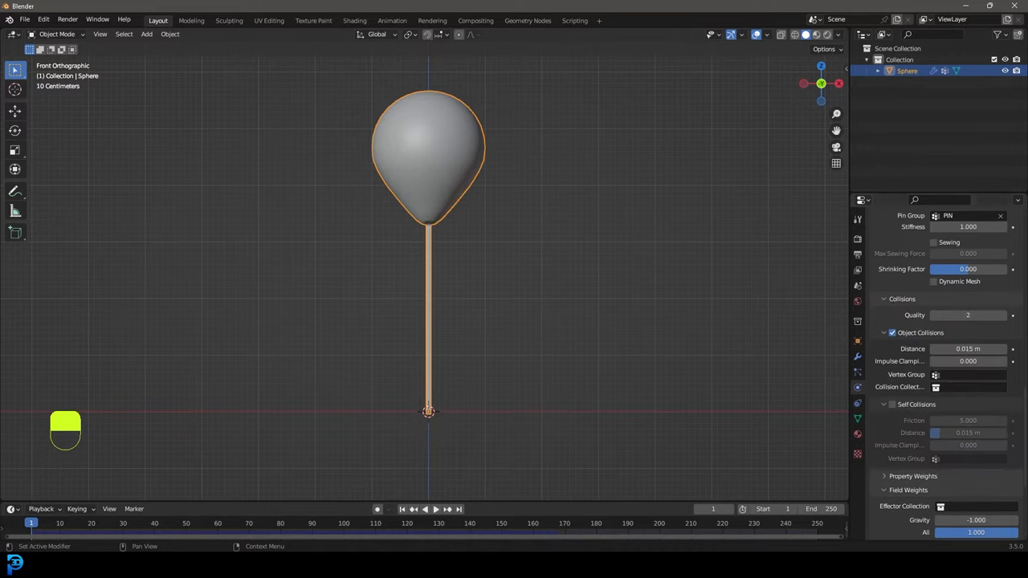
mouse_move(896, 314)
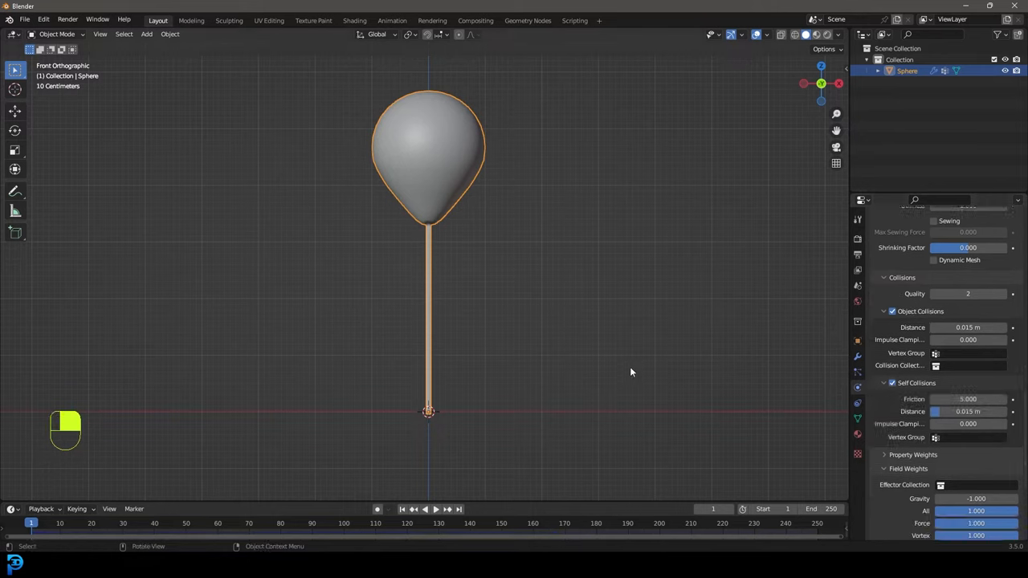
key("Tab")
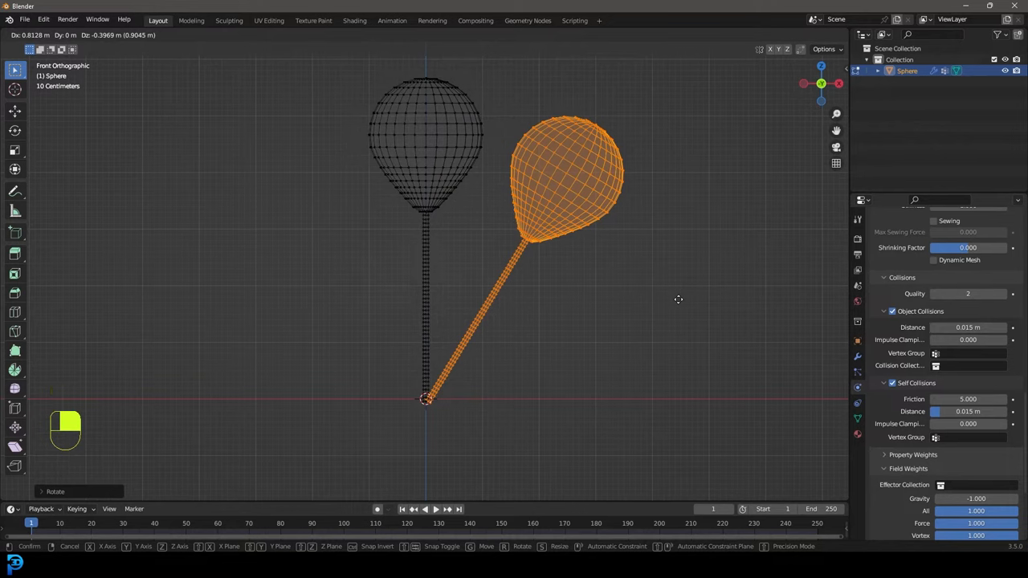
key("shift+d")
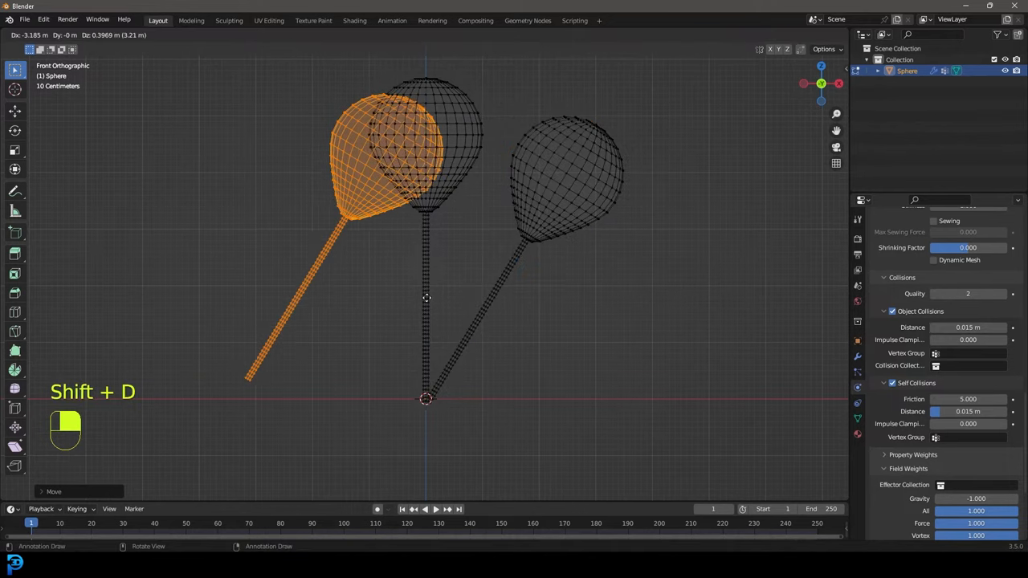
key("r")
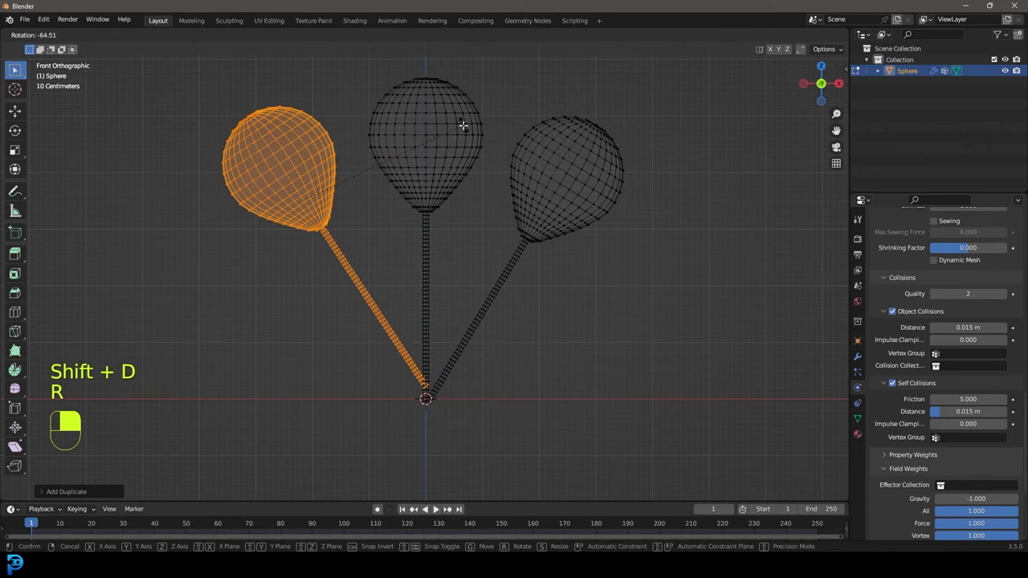
key("Tab")
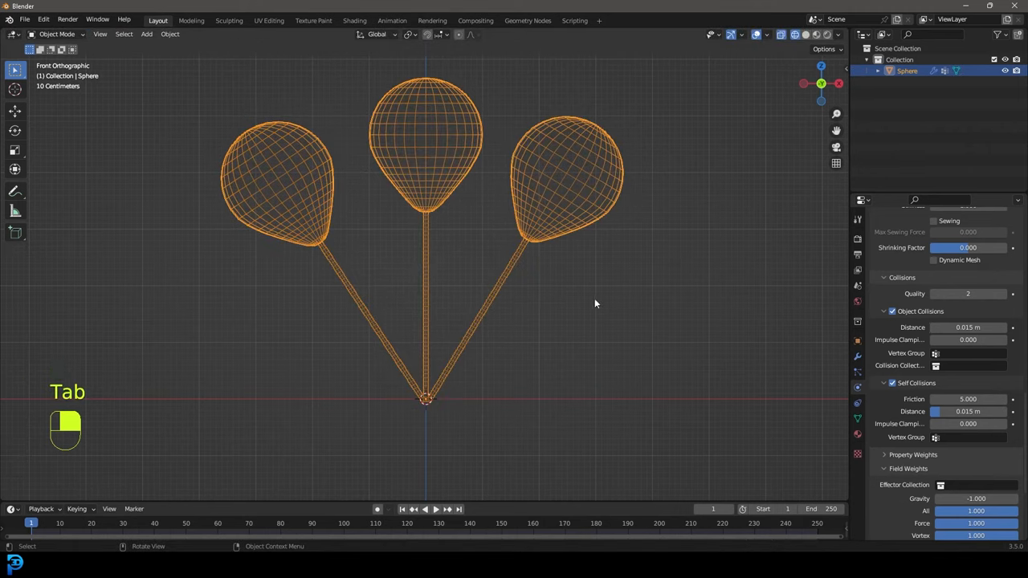
Play the cloth simulation so the three balloons inflate and cluster, then return to mesh editing.
key("space")
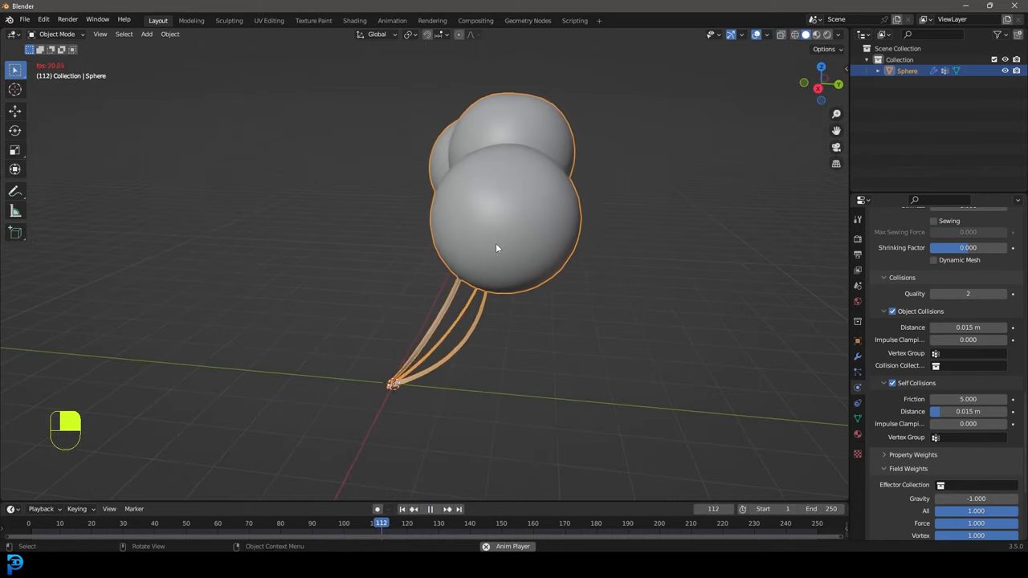
key("space")
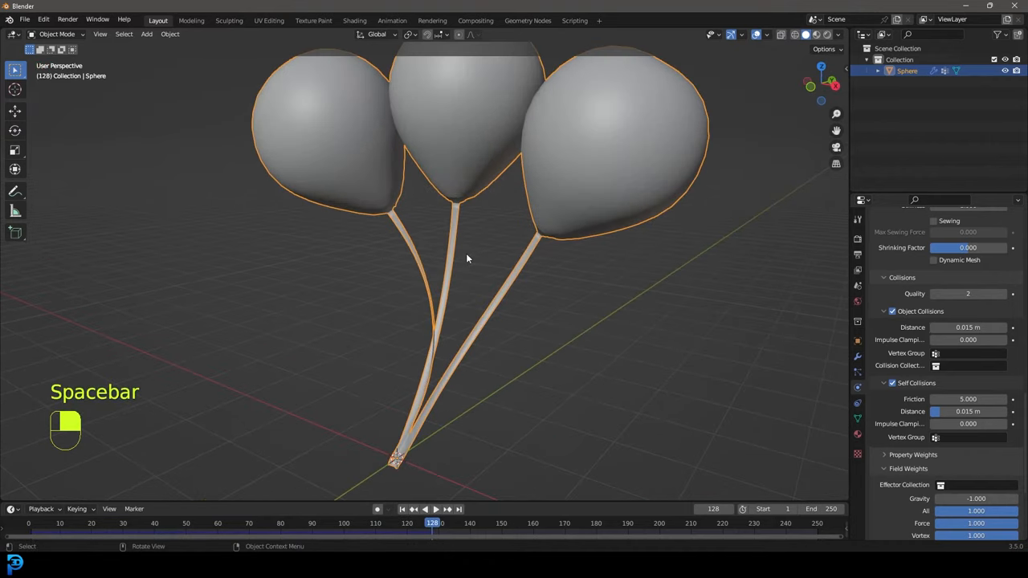
key("space")
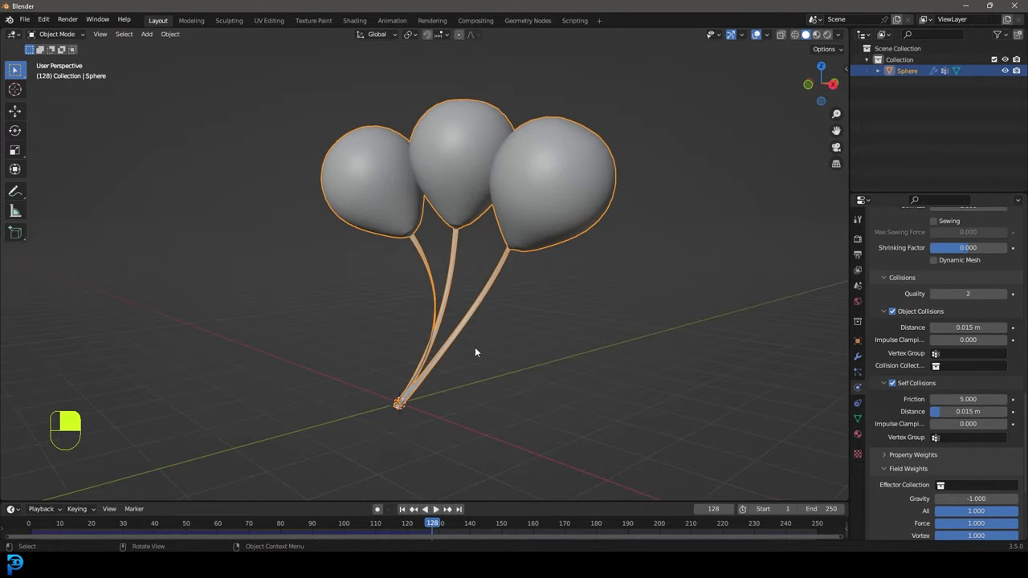
key("Tab")
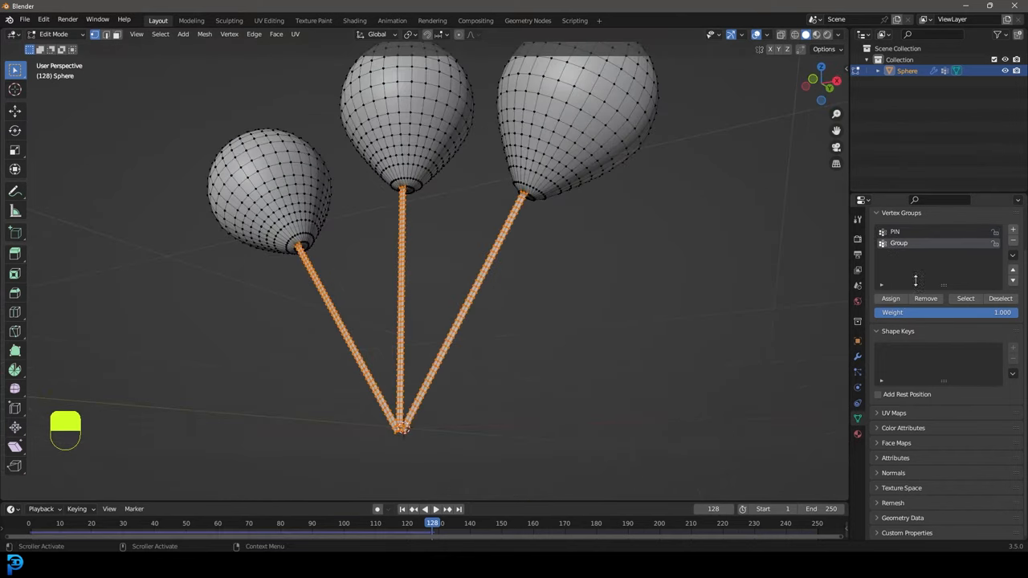
Name the new vertex group THICK for the string vertices and return to Object Mode.
double_click(898, 243)
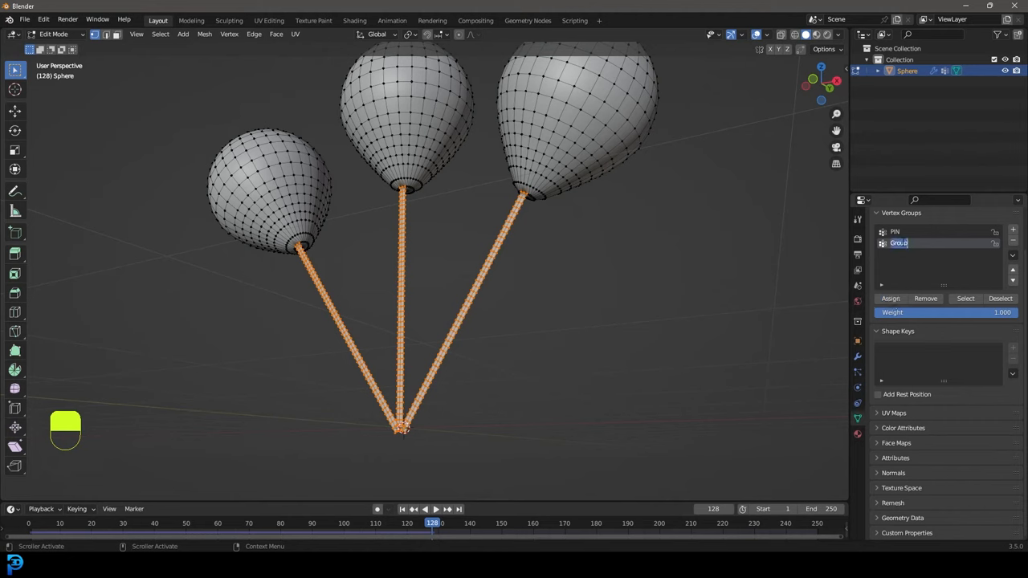
type("THICK")
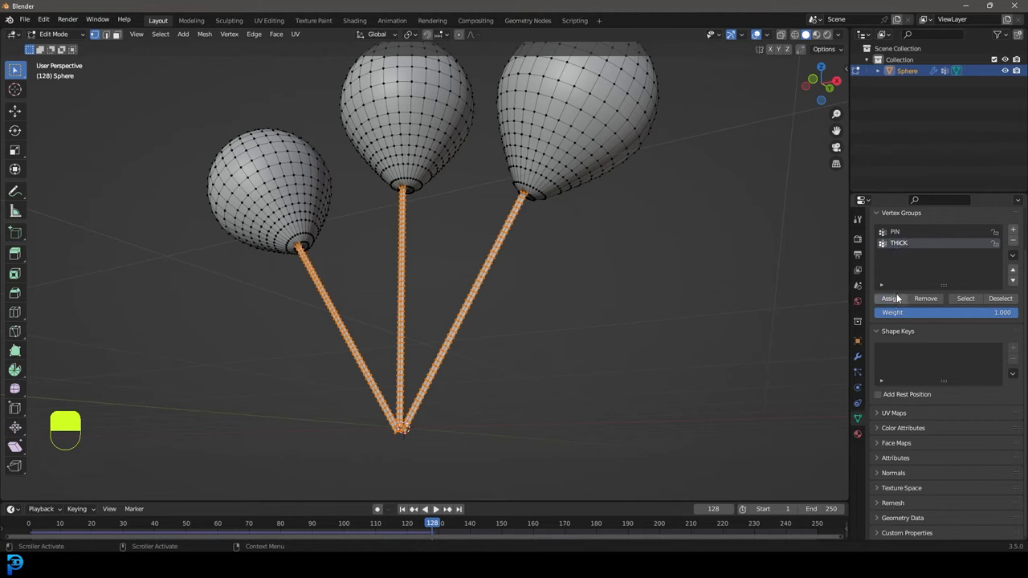
key("Tab")
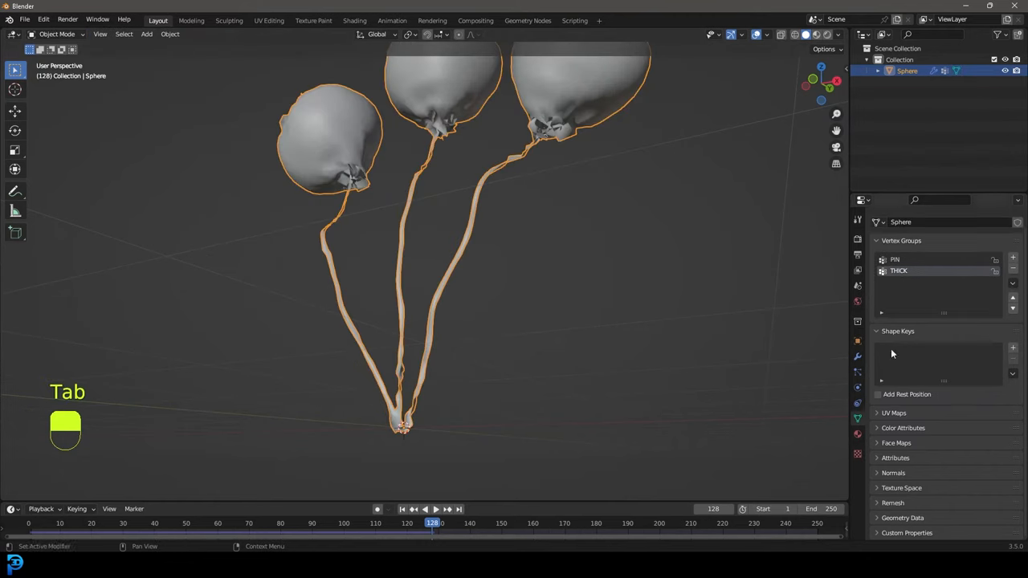
Add a Solidify modifier after Cloth in the balloon's modifier stack.
left_click(858, 357)
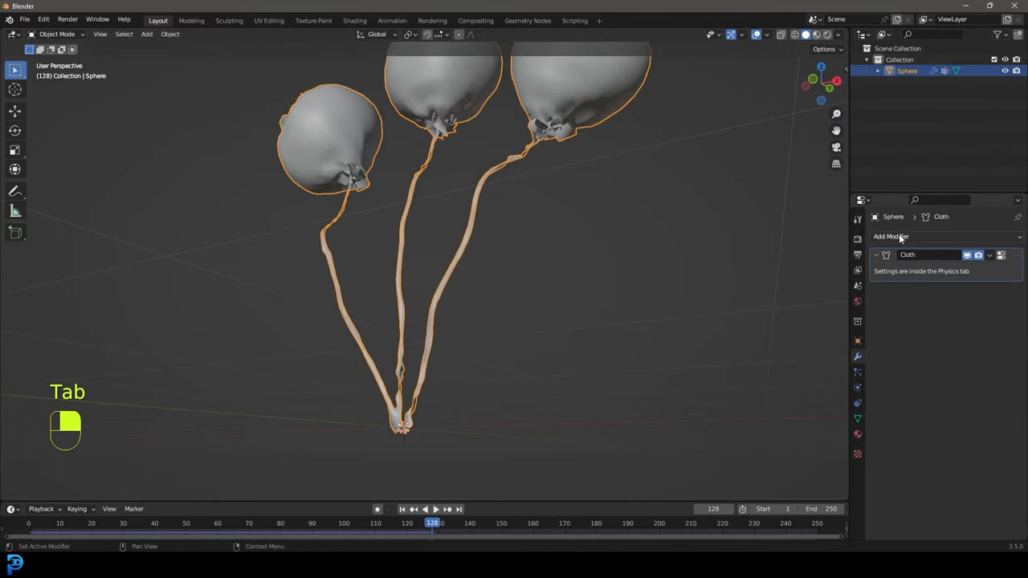
left_click(891, 236)
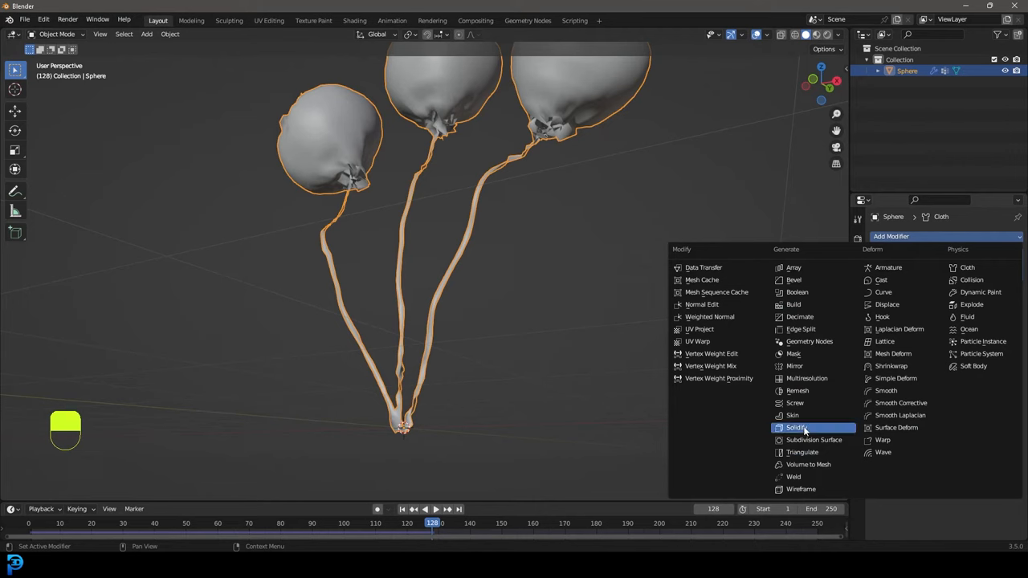
left_click(797, 428)
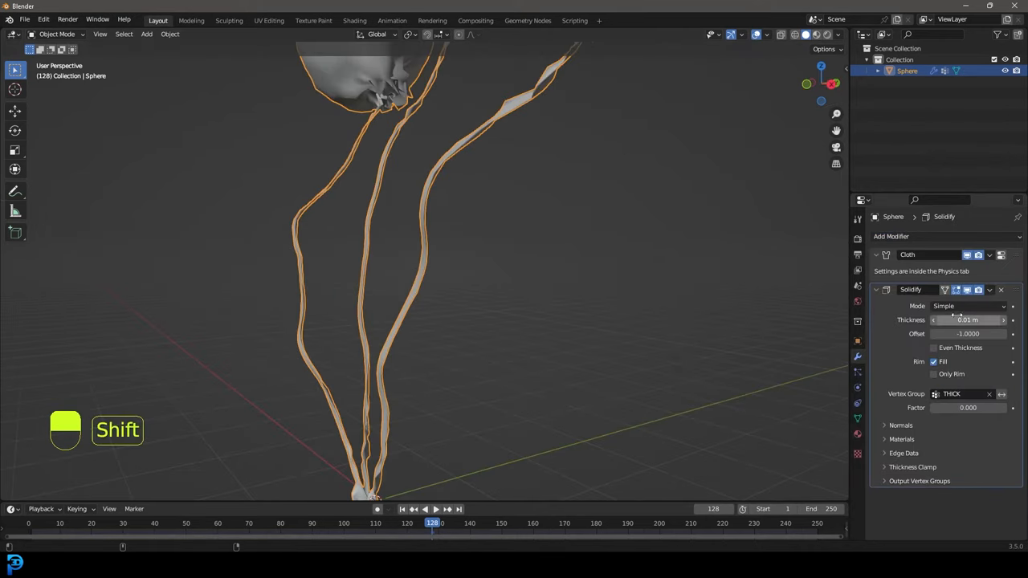
Raise the Solidify thickness to about 0.045 m and replay the simulation from frame one to check the strings.
left_click_drag(967, 320, 996, 320)
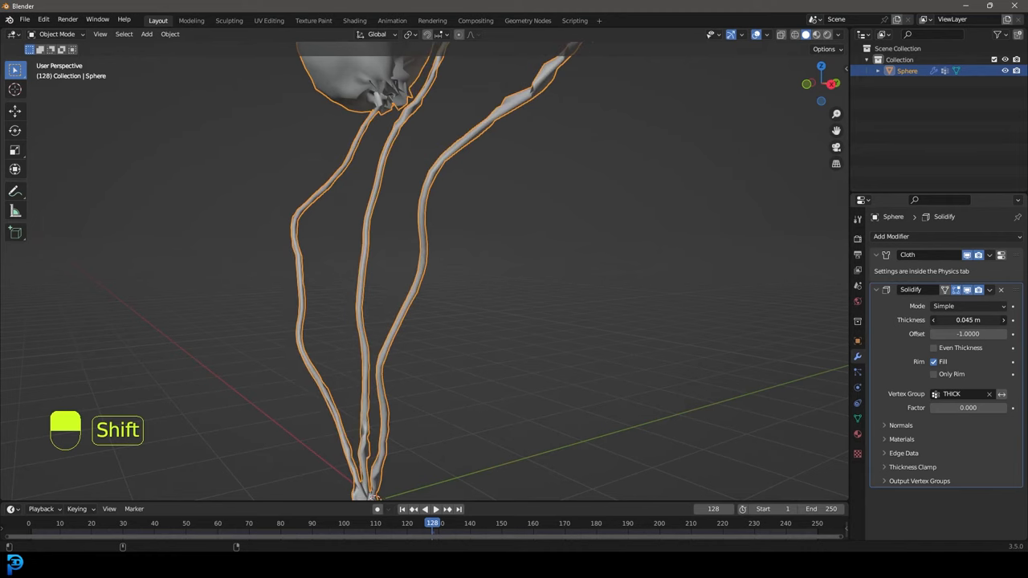
key("shift+Left")
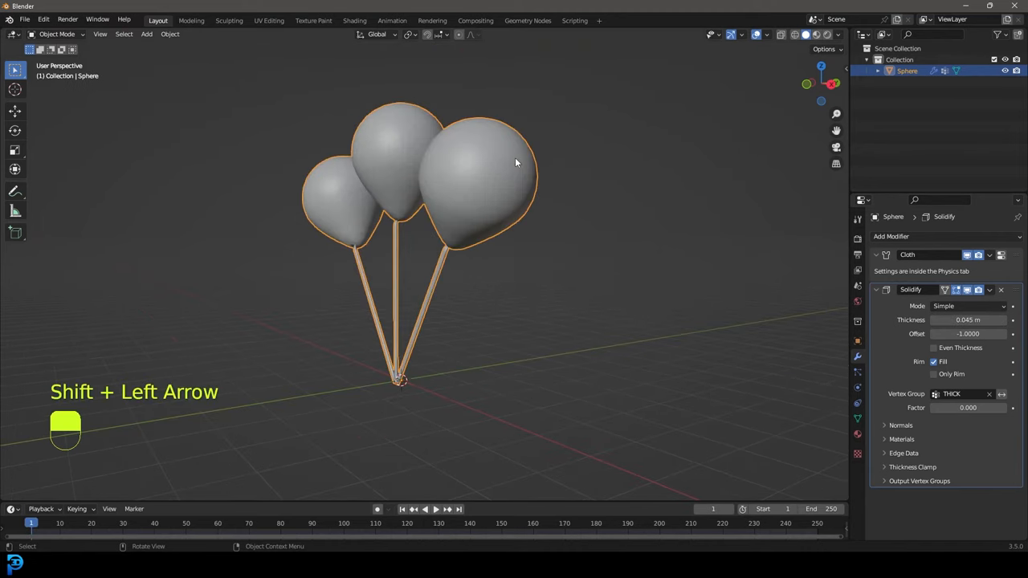
key("space")
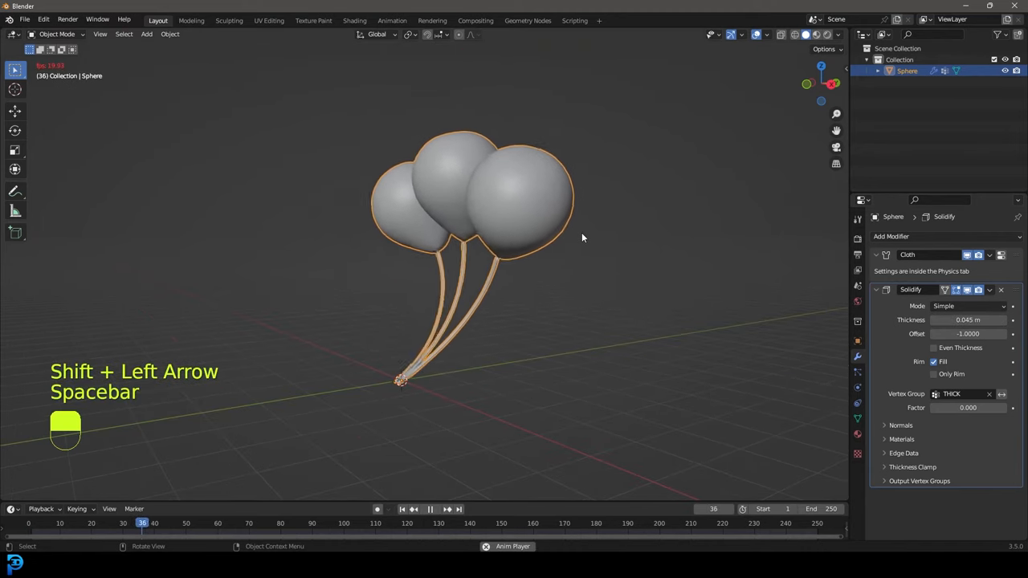
key("space")
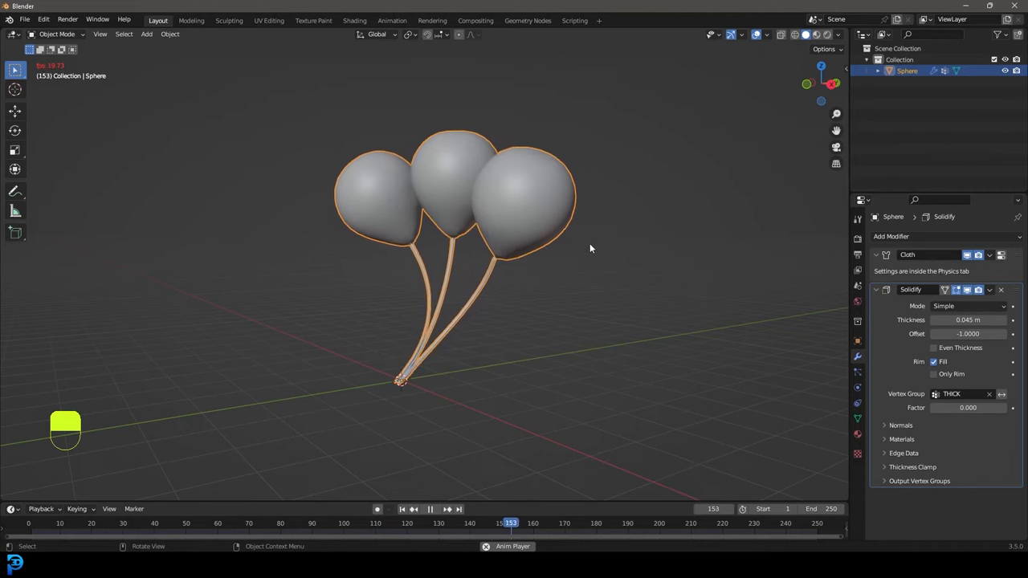
key("space")
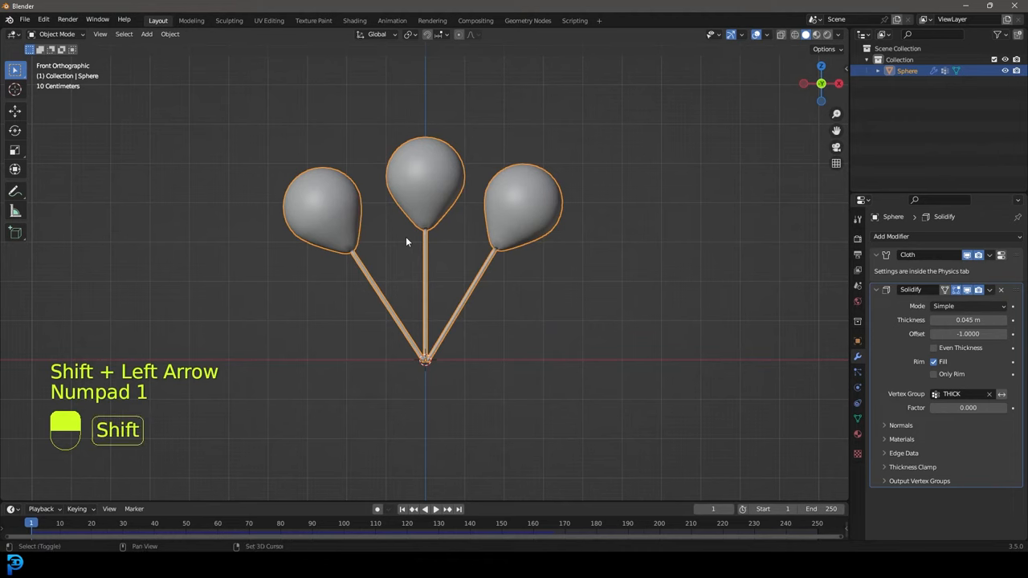
Add a cylinder beside the balloons and apply its scale transform.
key("shift+a")
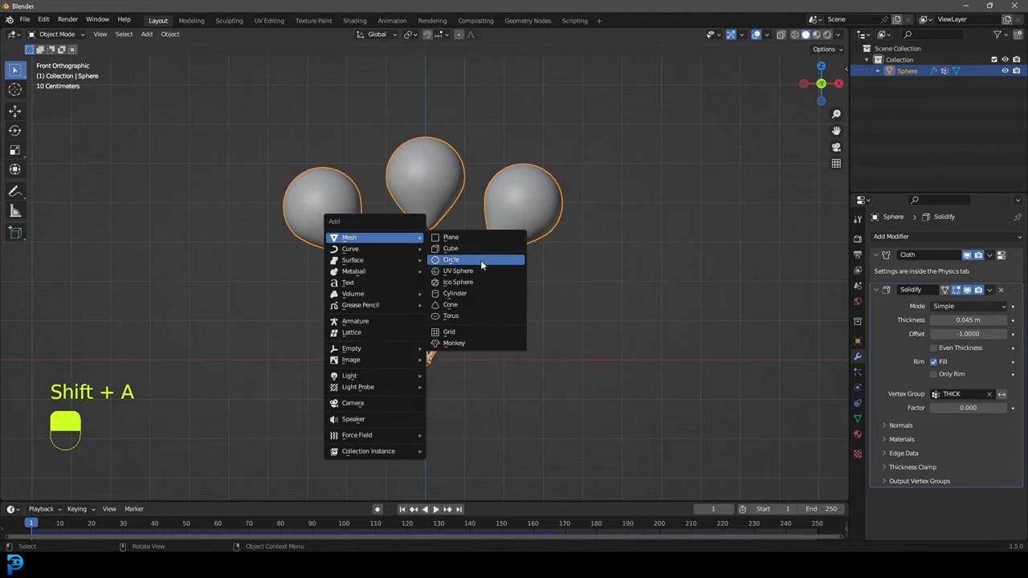
mouse_move(458, 283)
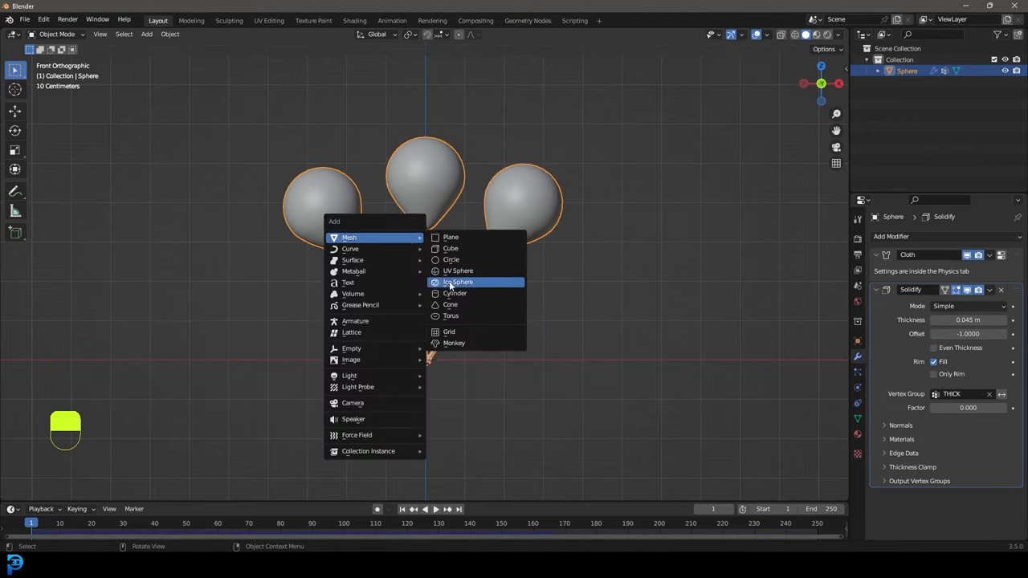
mouse_move(452, 260)
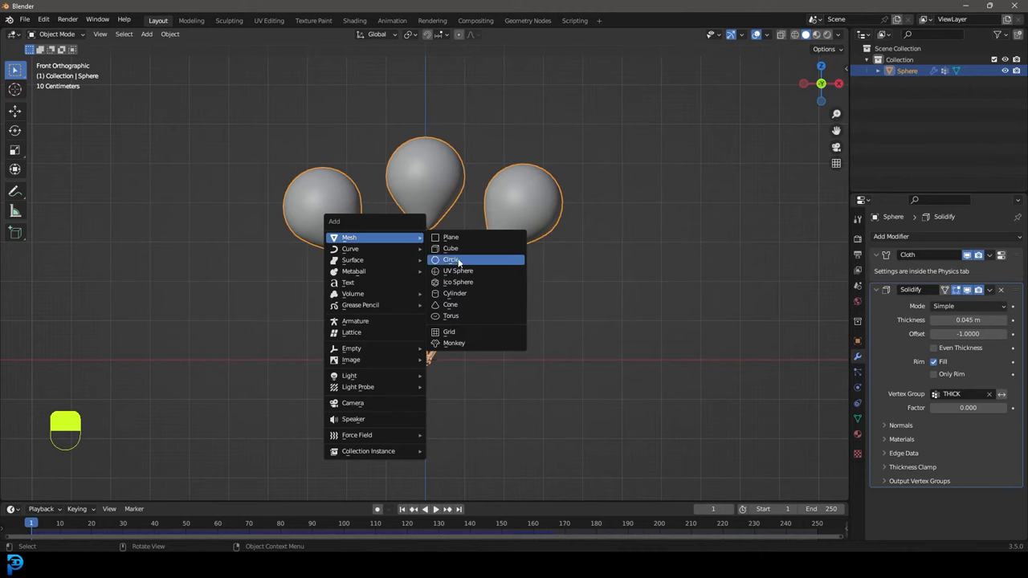
left_click(454, 292)
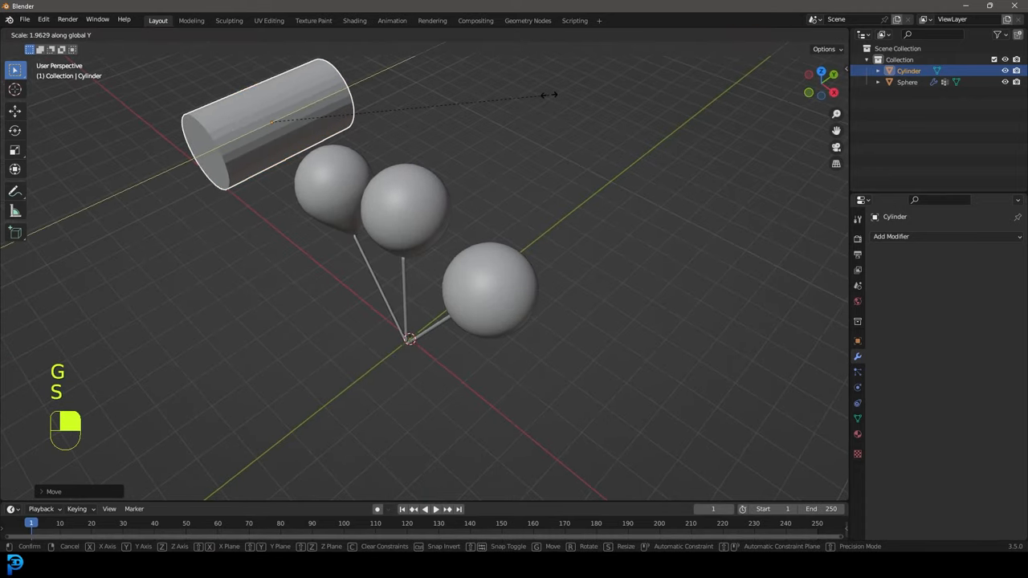
key("ctrl+a")
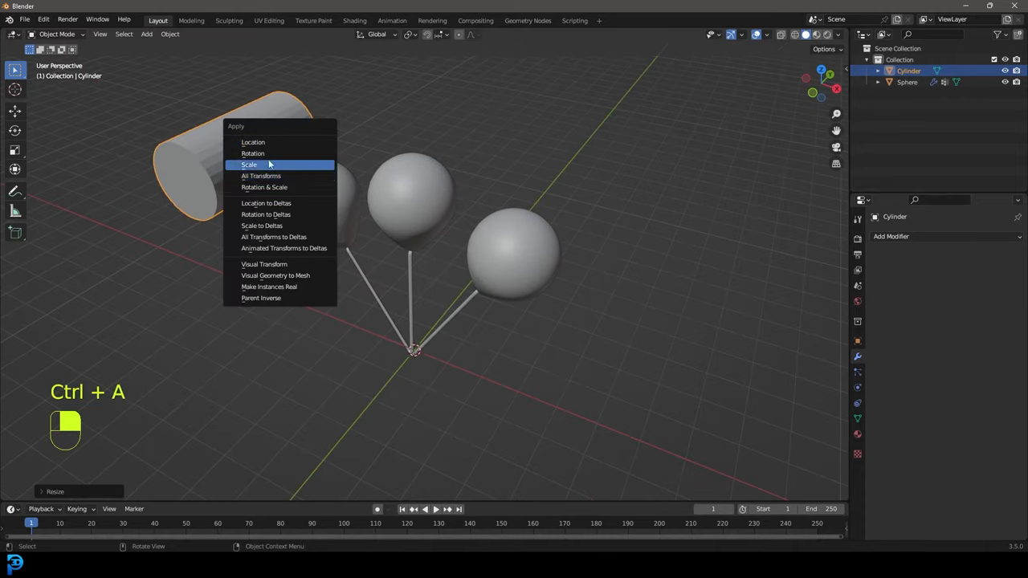
left_click(249, 164)
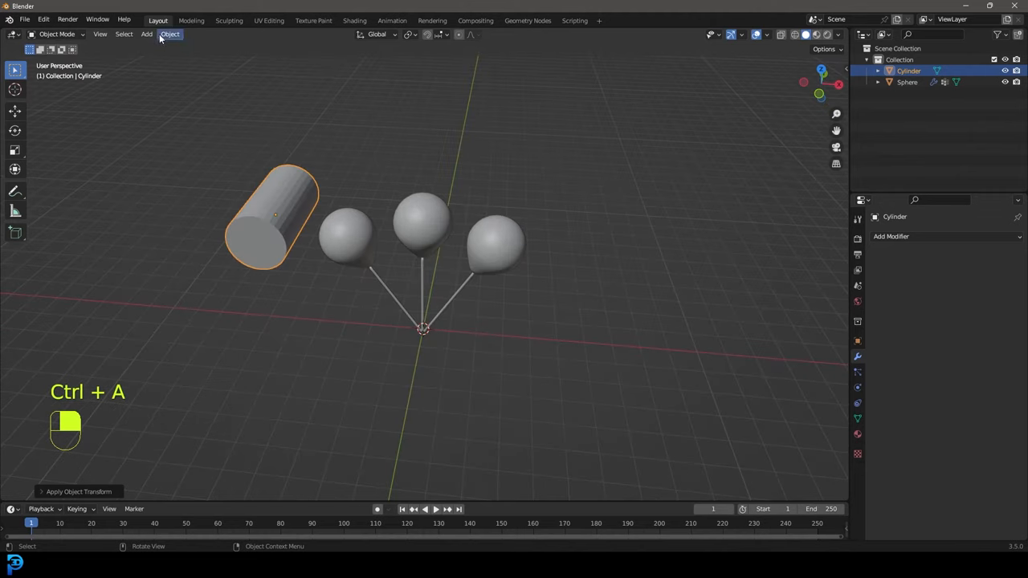
Bevel the cylinder's end edge loops so the collider has rounded rims.
key("Tab")
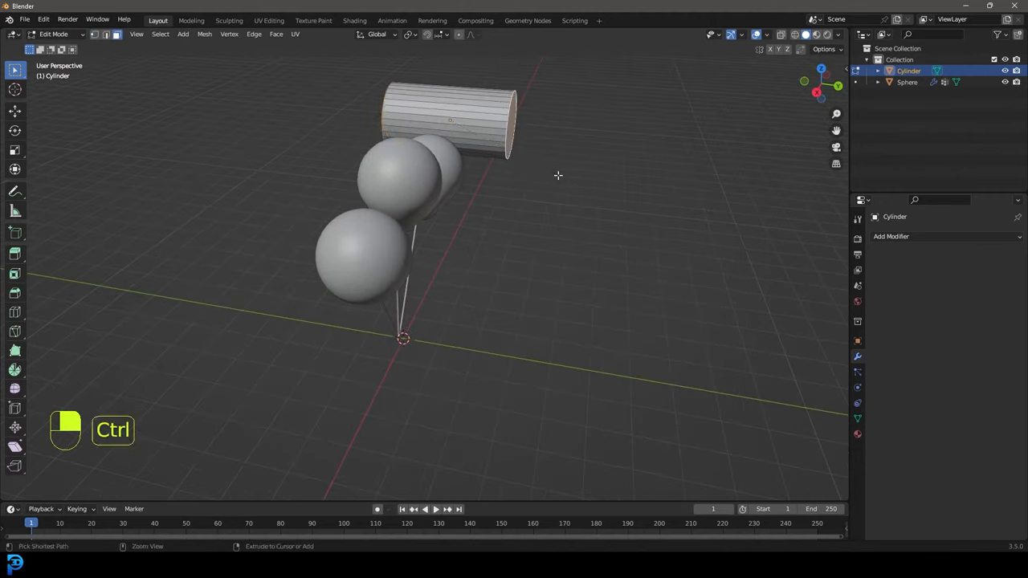
key("ctrl+b")
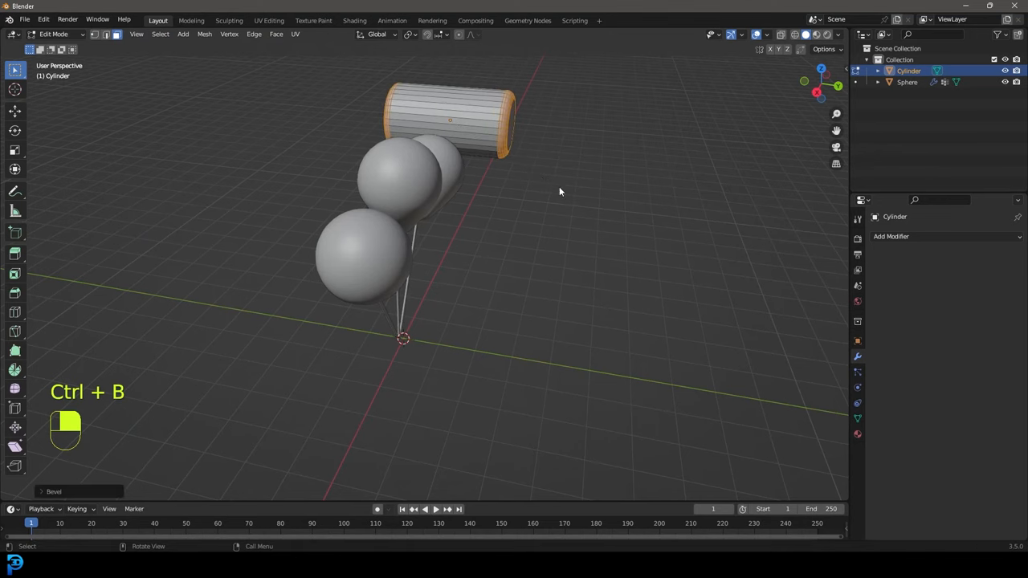
key("Tab")
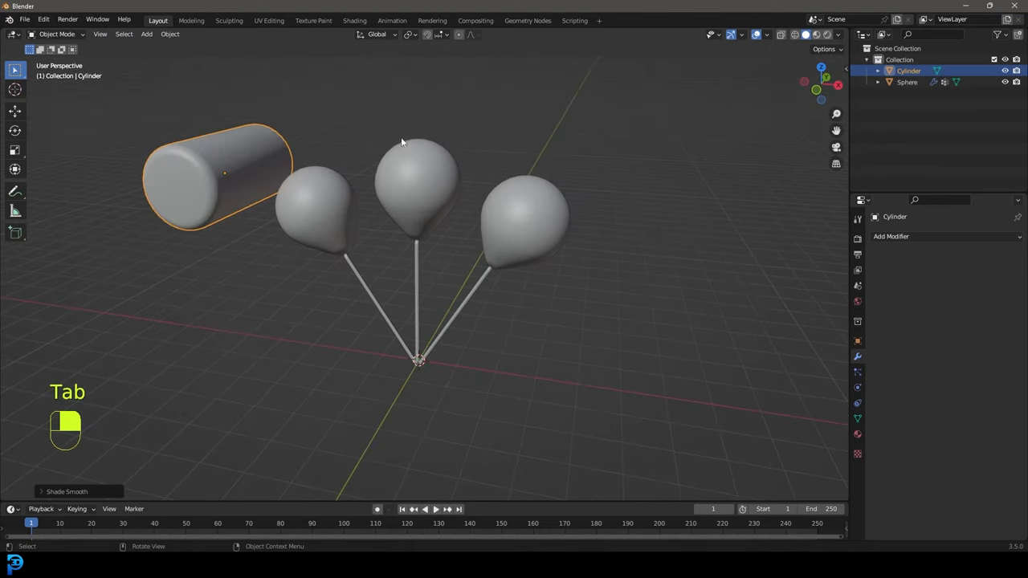
In front view, keyframe the cylinder's location at several frames and duplicate the keyframes along the timeline.
key("KP_1")
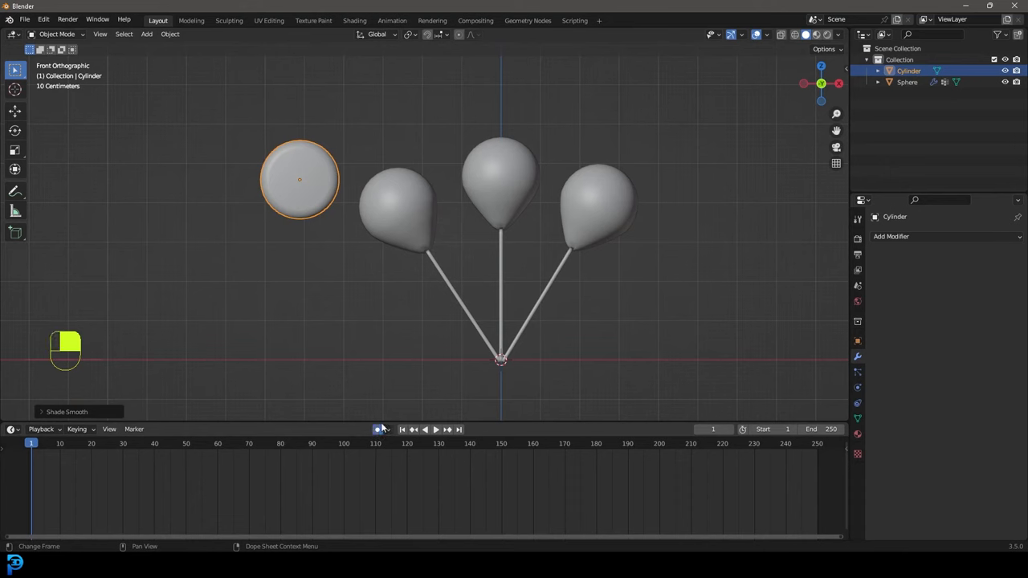
key("g")
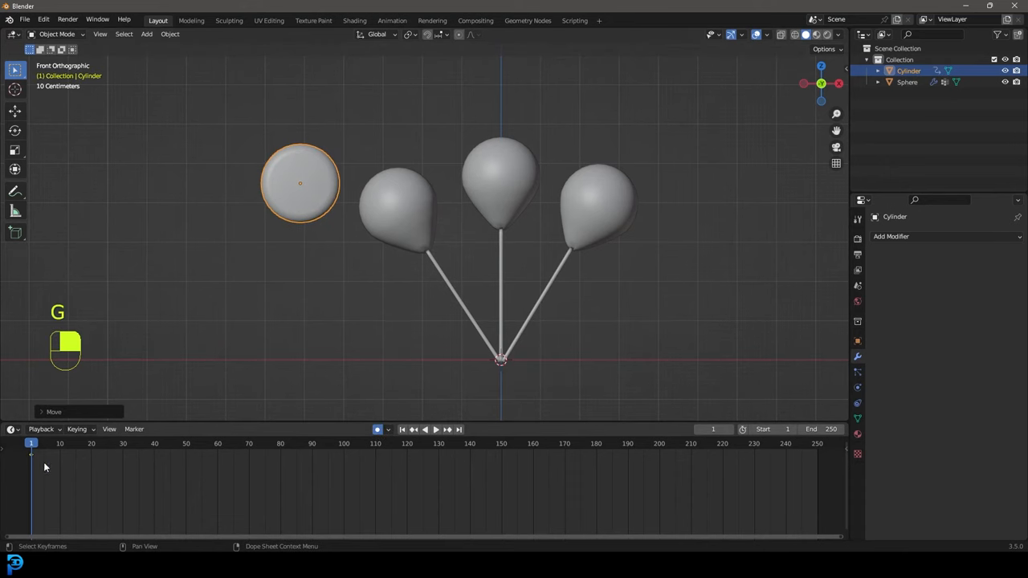
left_click(436, 429)
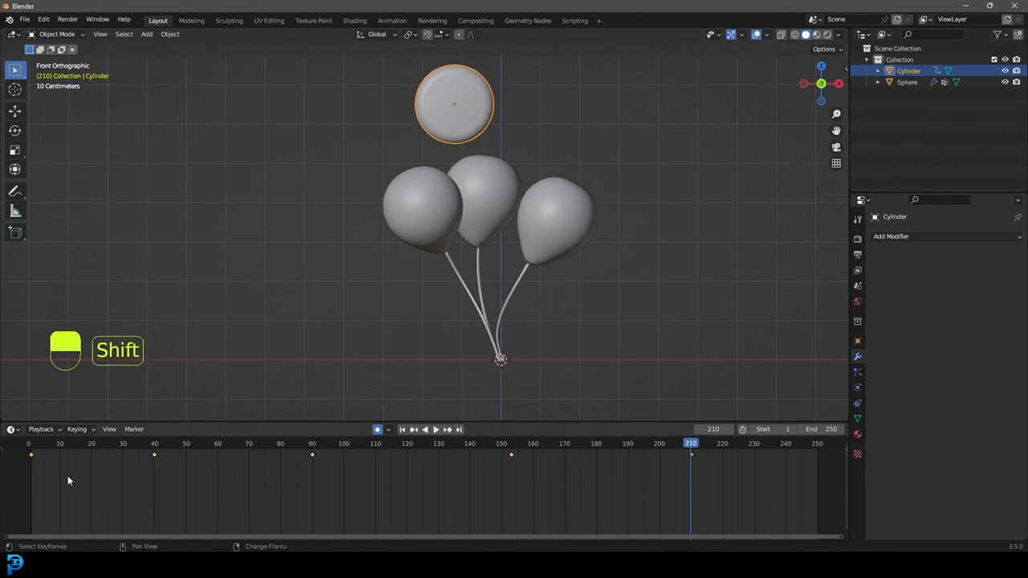
key("shift+d")
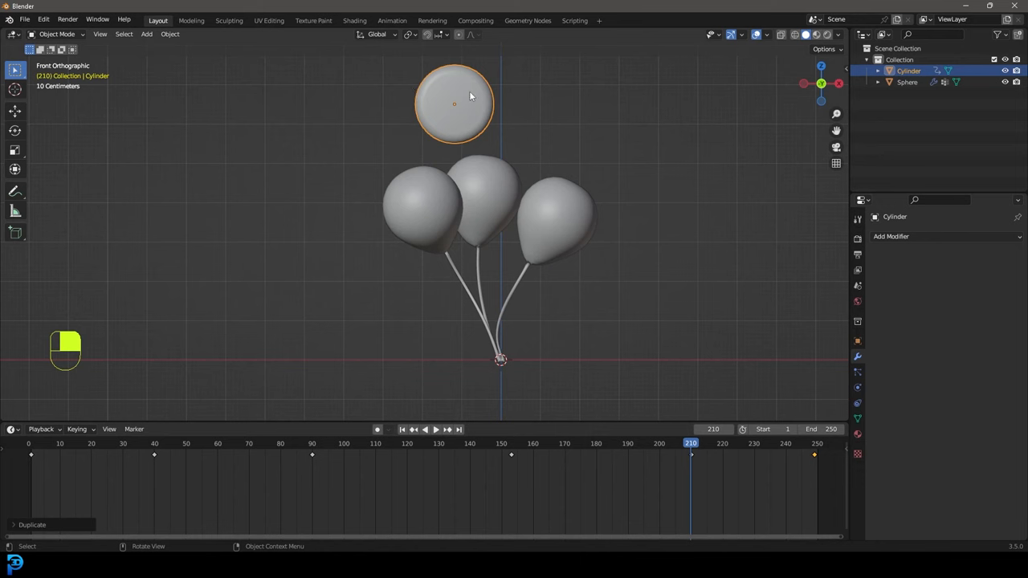
Give the cylinder Collision physics and play the animation so it pushes into the balloon cluster.
left_click(427, 429)
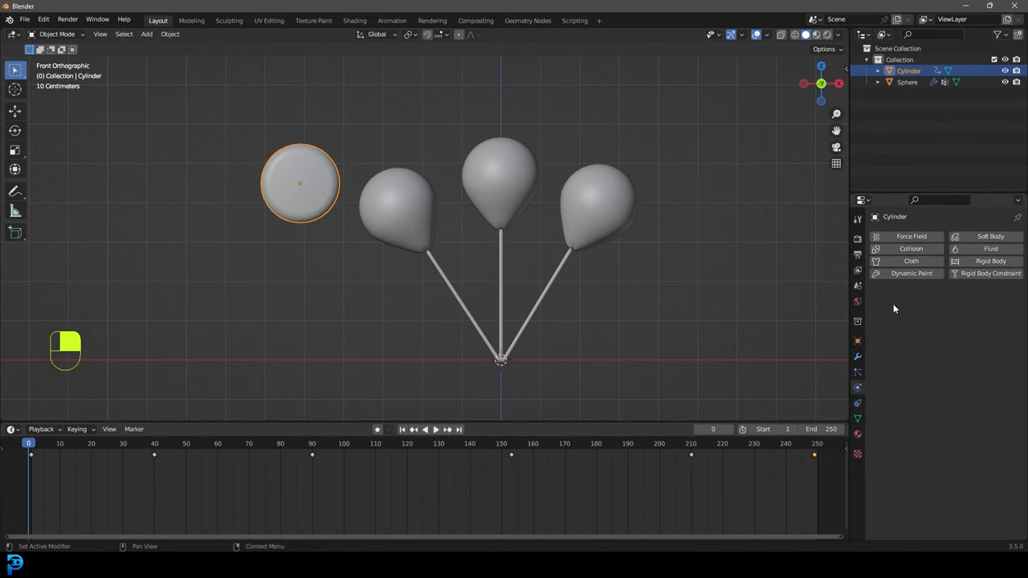
left_click(912, 248)
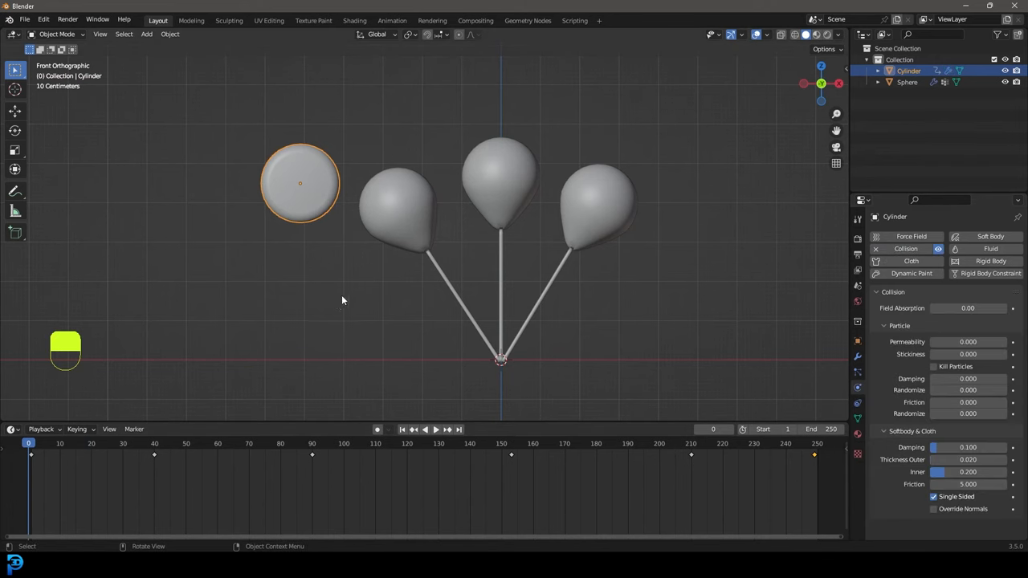
key("space")
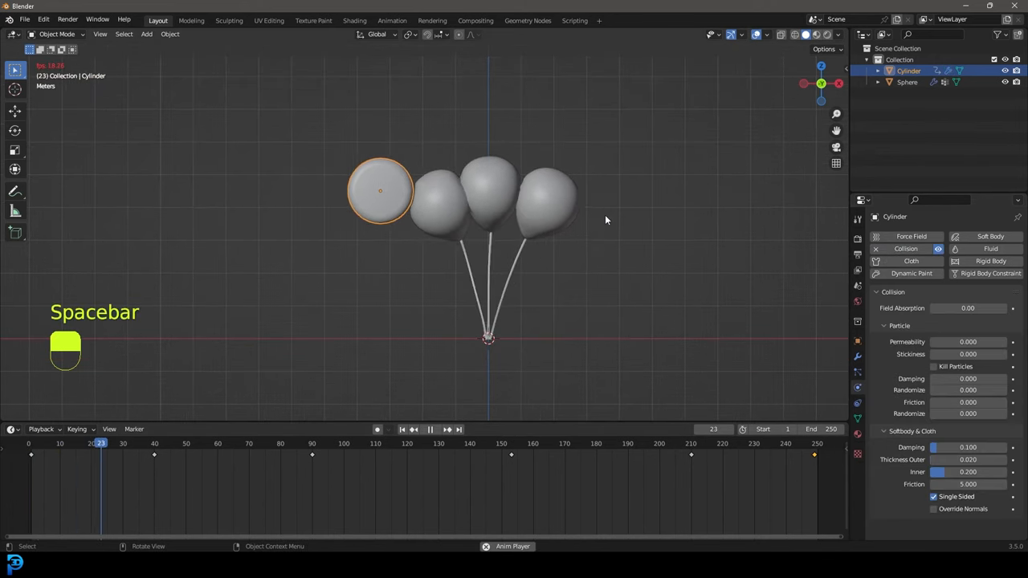
key("space")
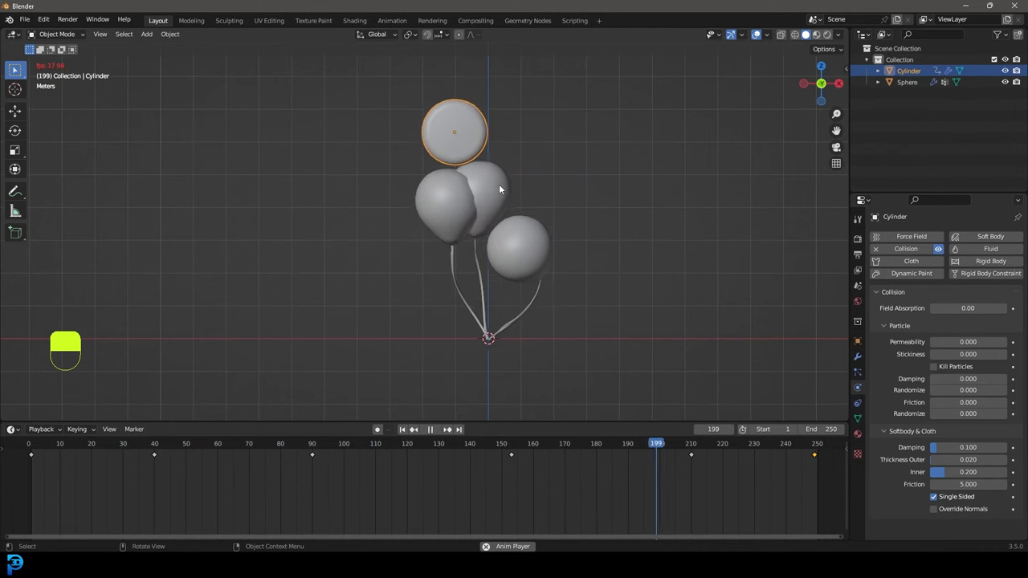
Rewind to frame one and increase the balloon cloth's collision quality and object collision distance.
key("space")
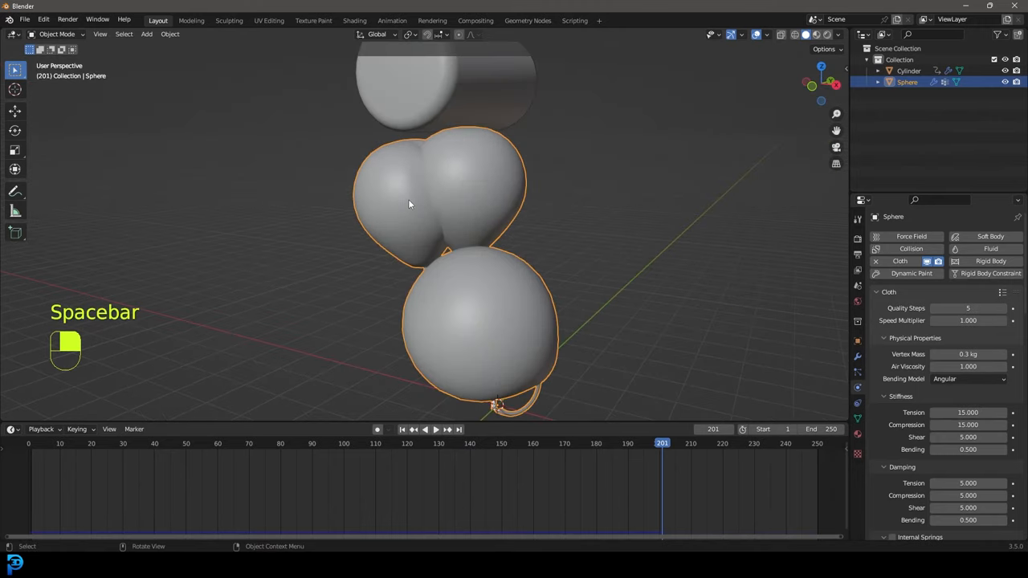
key("shift+Left")
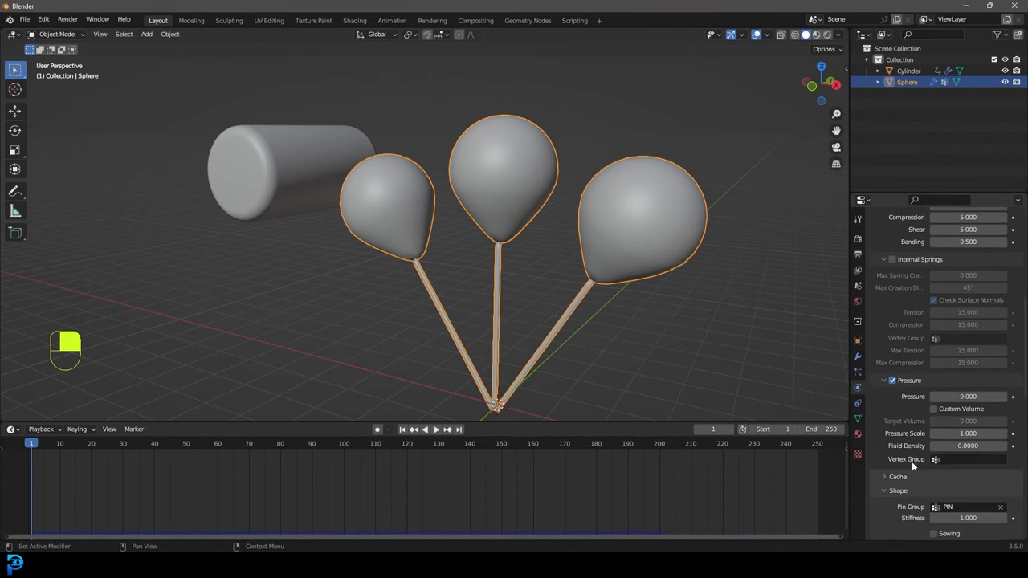
scroll("down", 3)
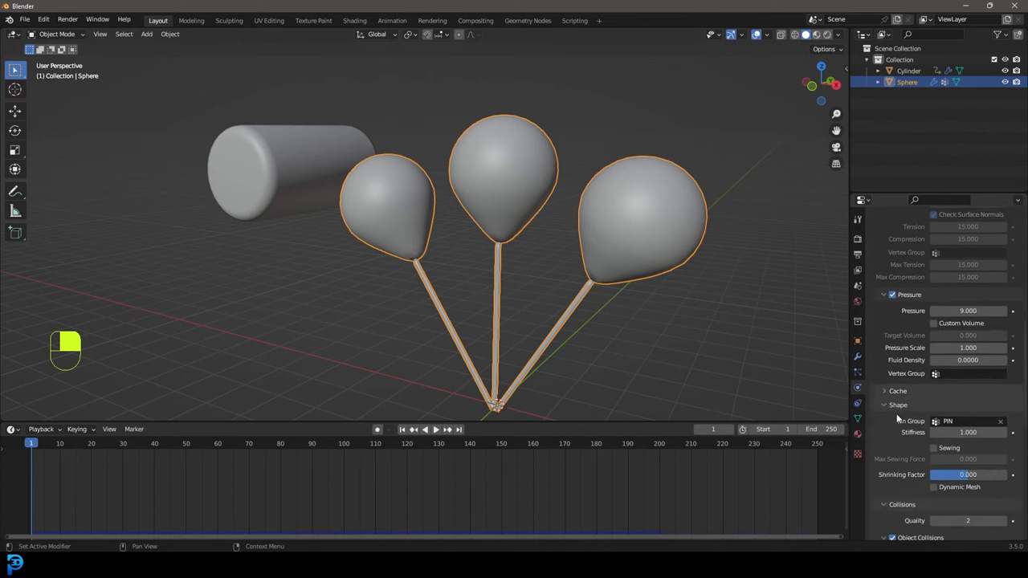
scroll("down", 3)
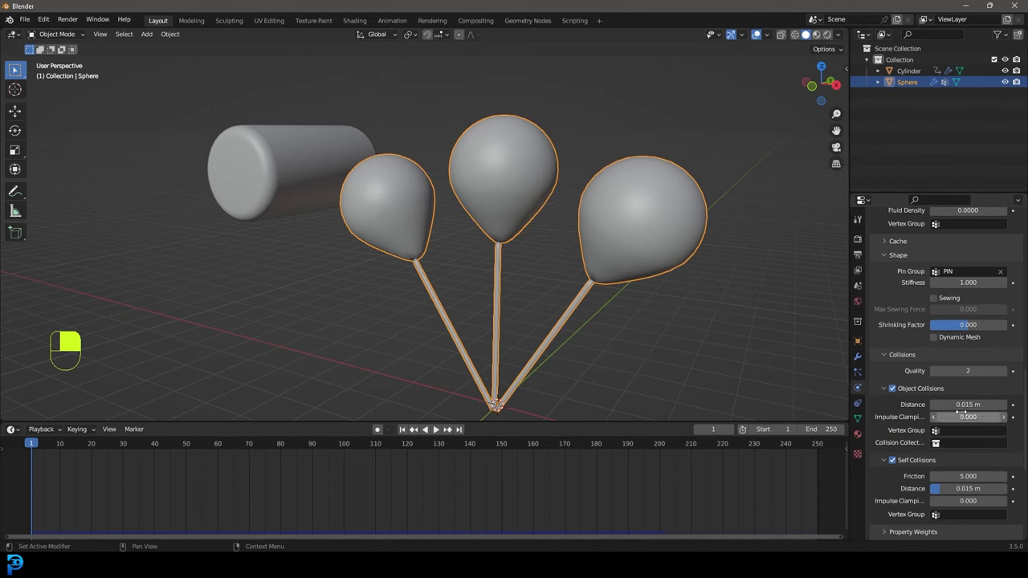
double_click(967, 405)
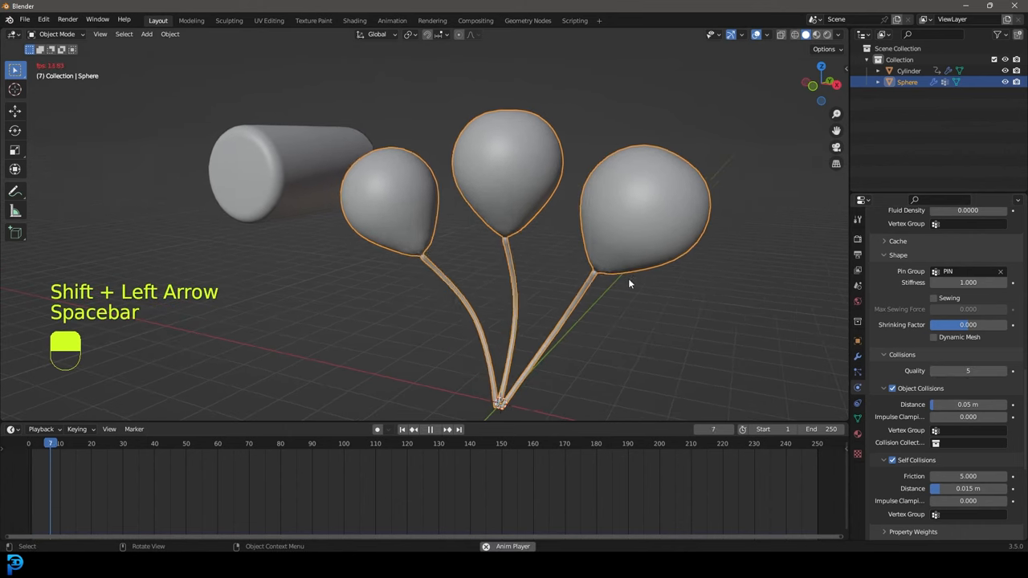
key("space")
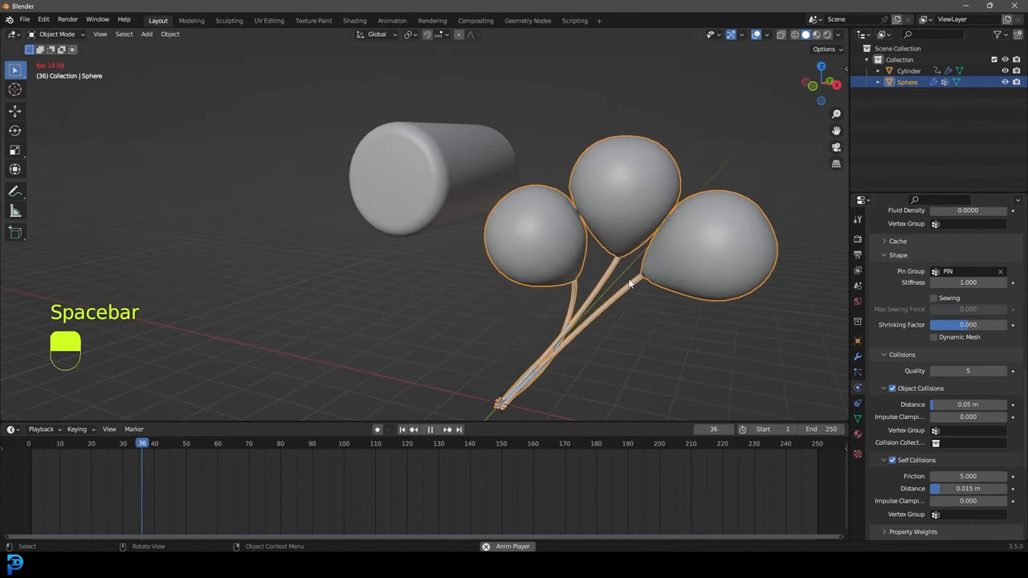
key("space")
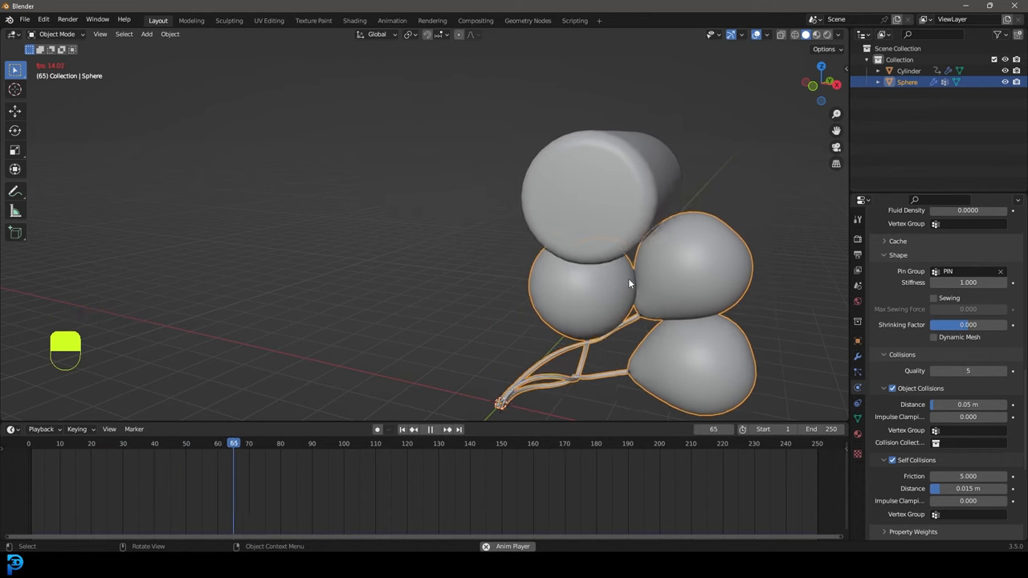
left_click(431, 429)
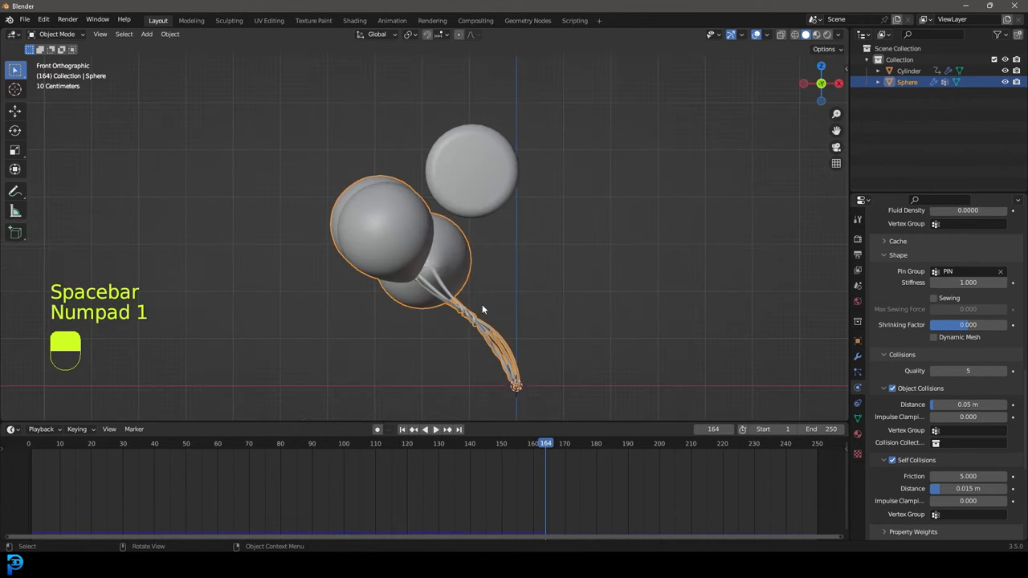
key("shift+Left")
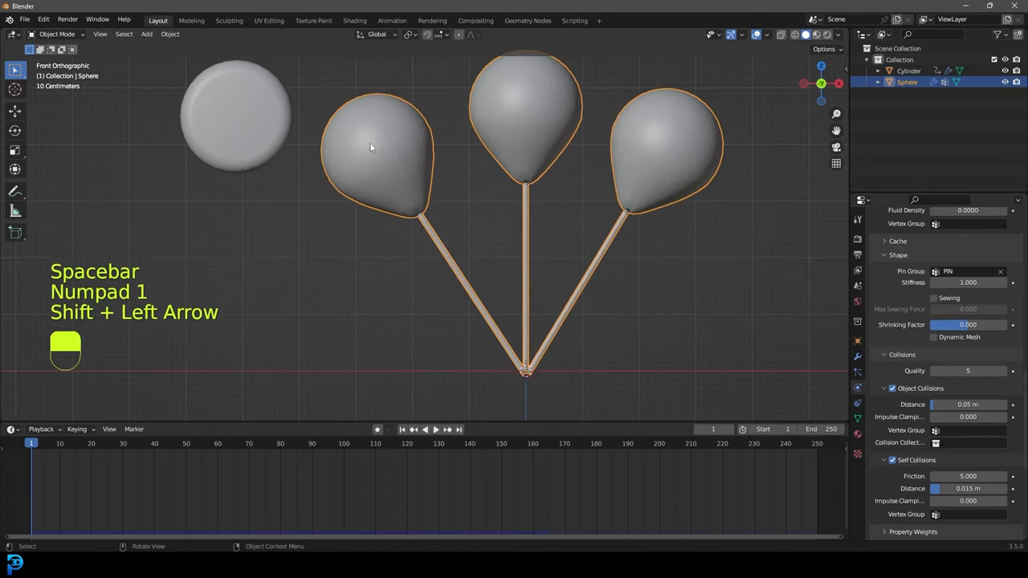
key("space")
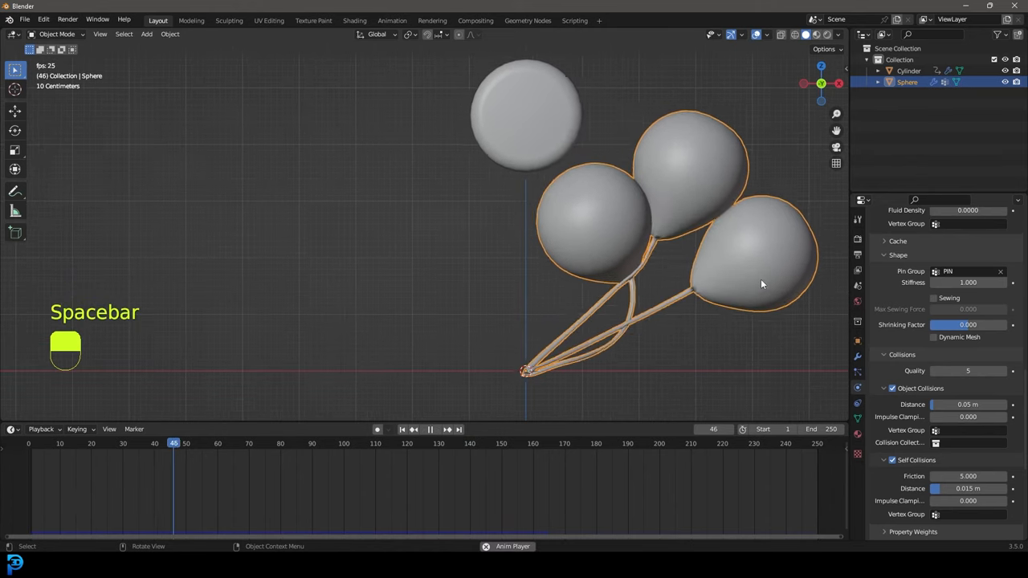
key("space")
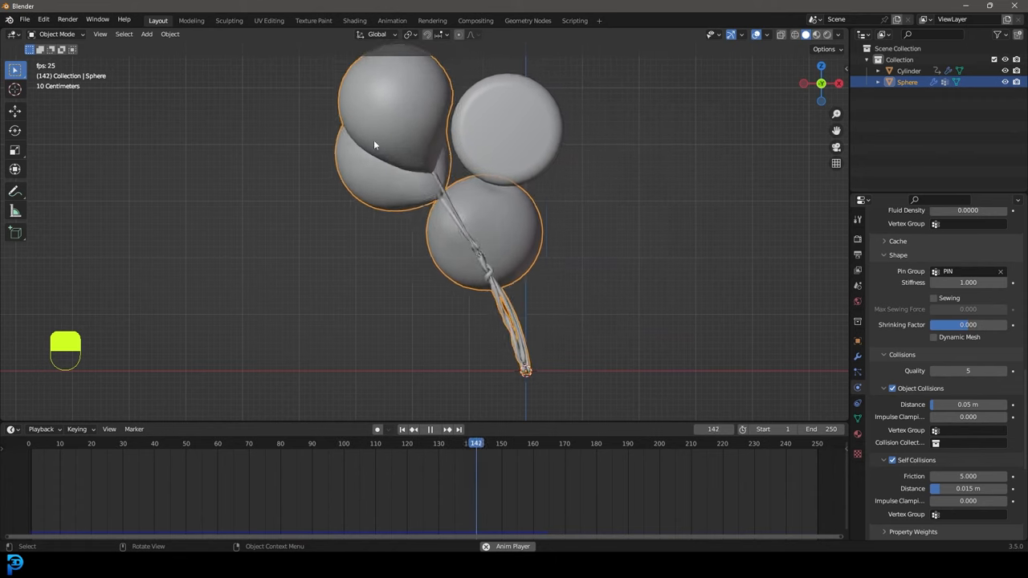
left_click(430, 429)
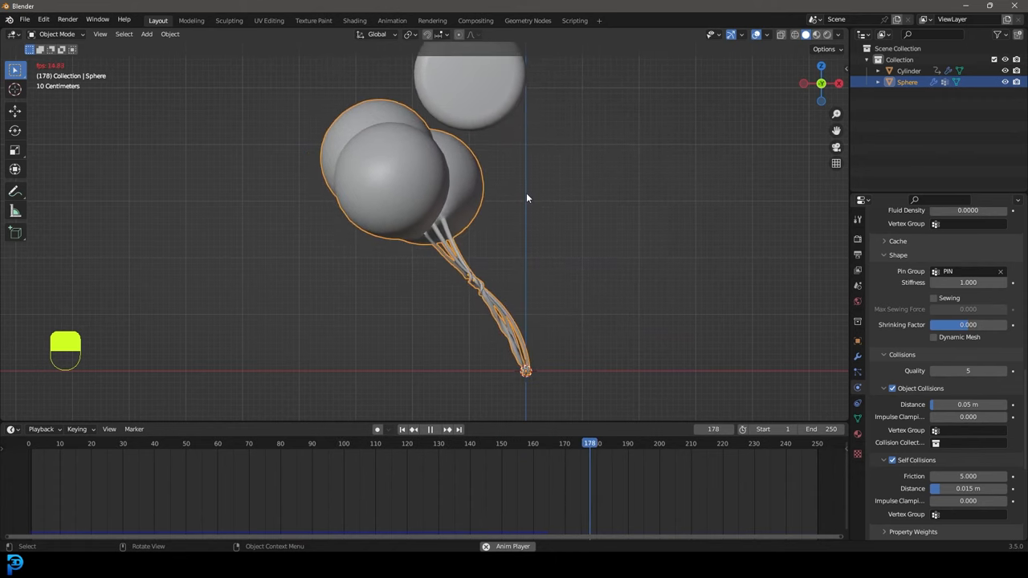
key("space")
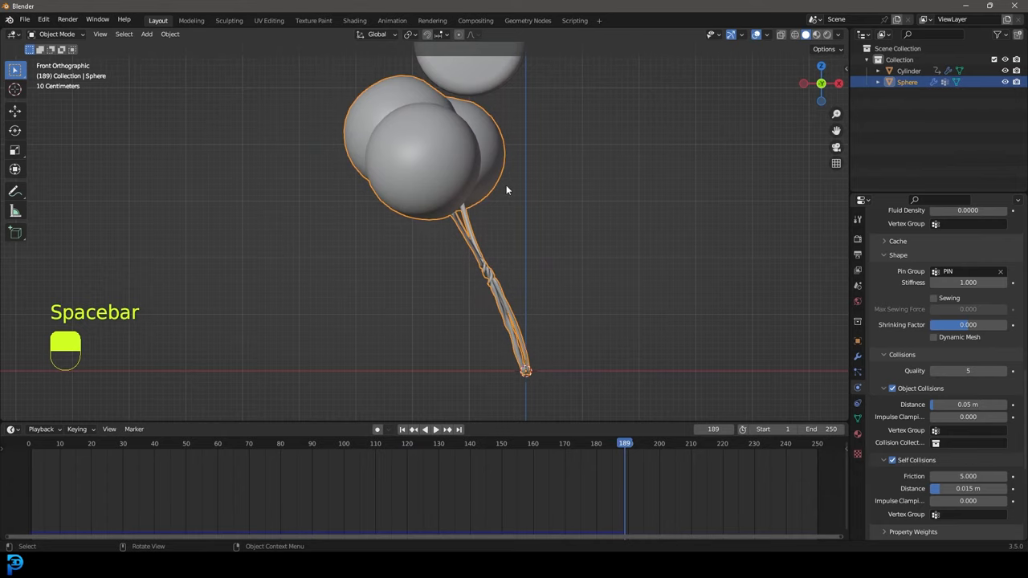
left_click_drag(506, 189, 469, 261)
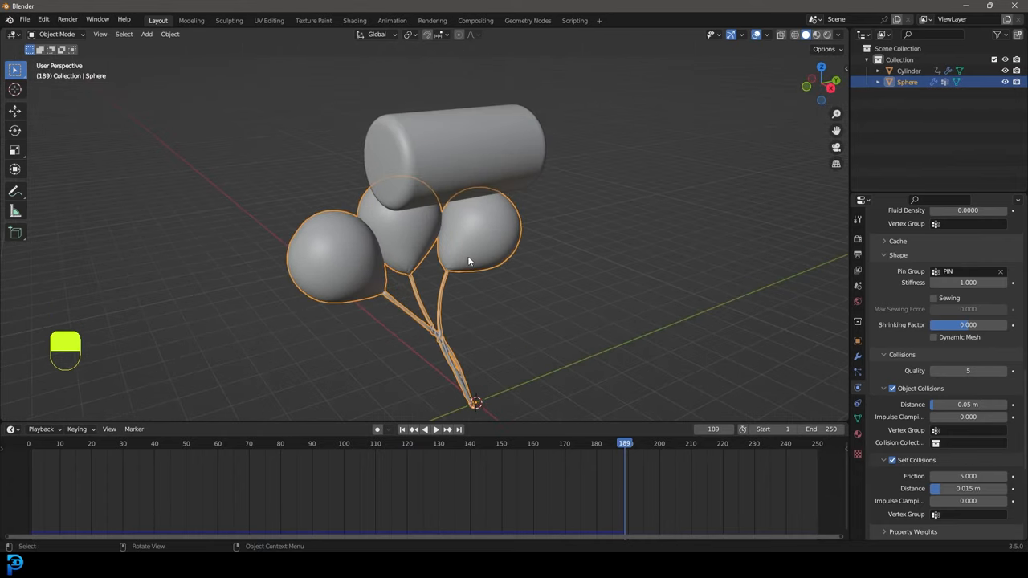